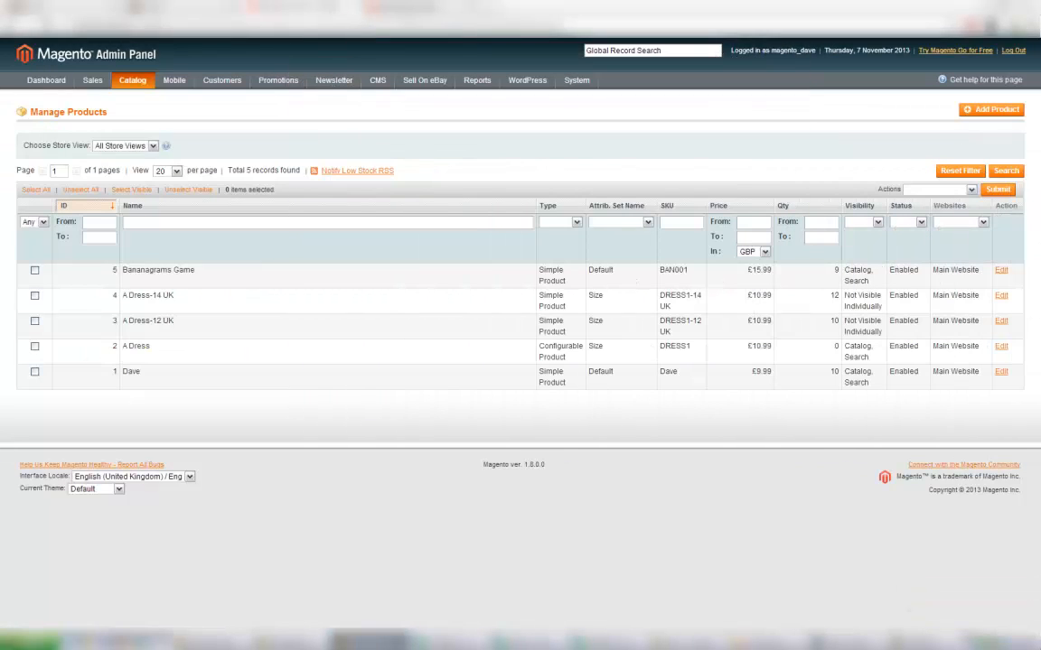
pyautogui.moveTo(555, 177)
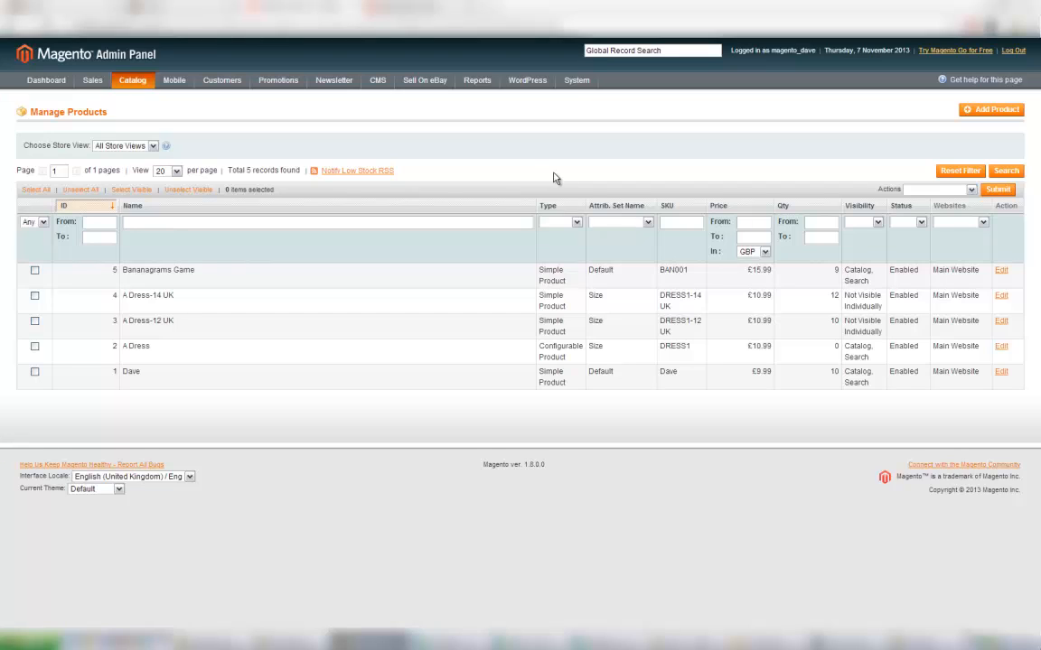
pyautogui.moveTo(459, 192)
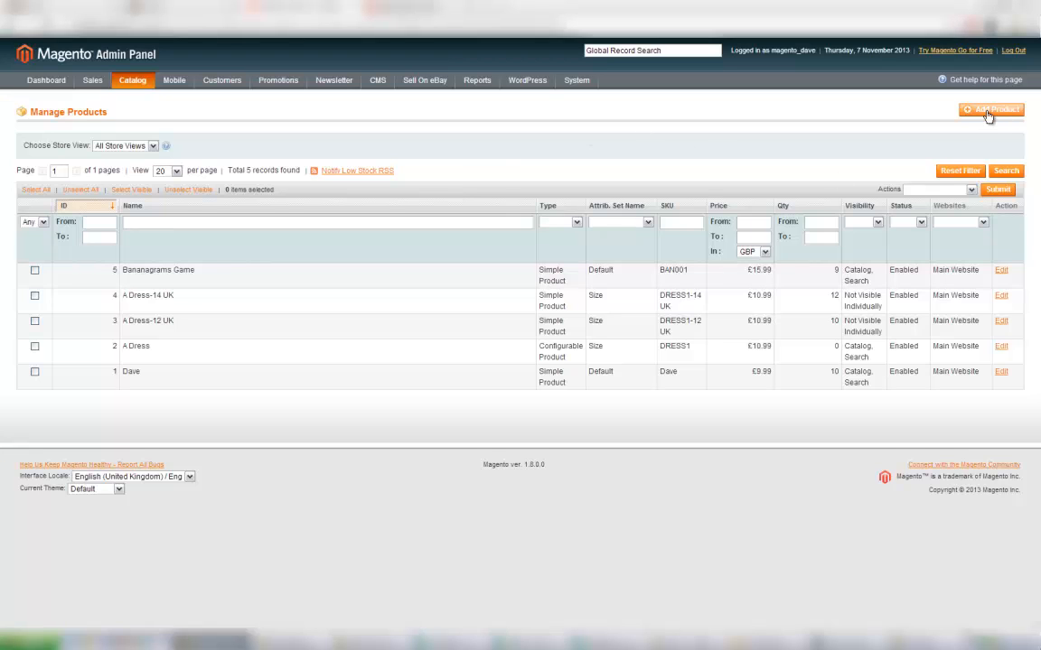
# Start a new simple product named Bright Starts Activity Balls with SKU1.
pyautogui.click(991, 110)
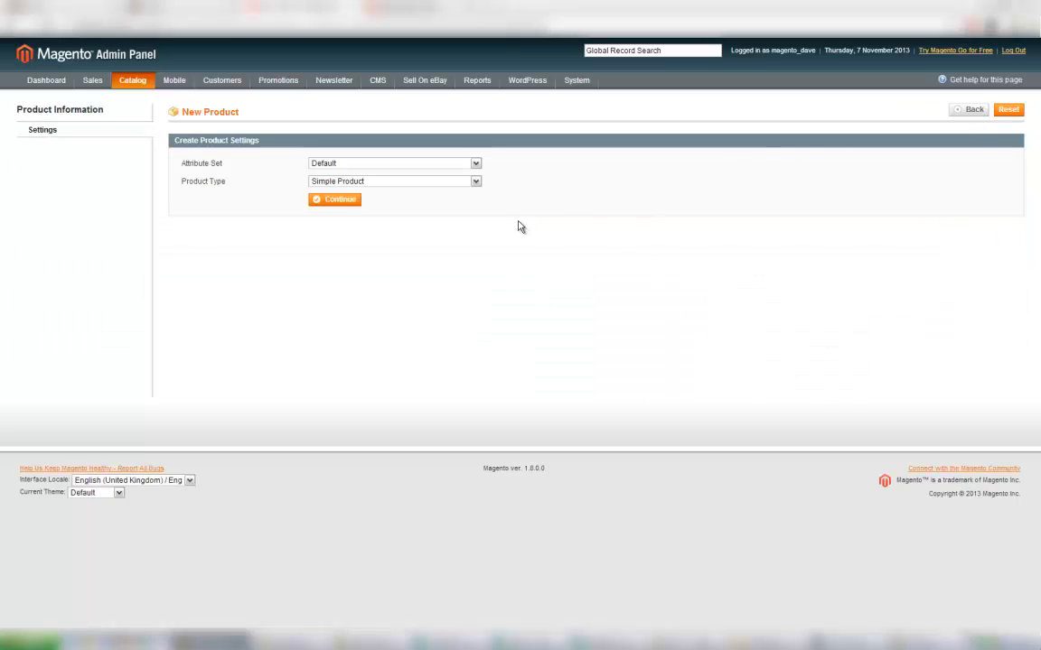
pyautogui.moveTo(347, 155)
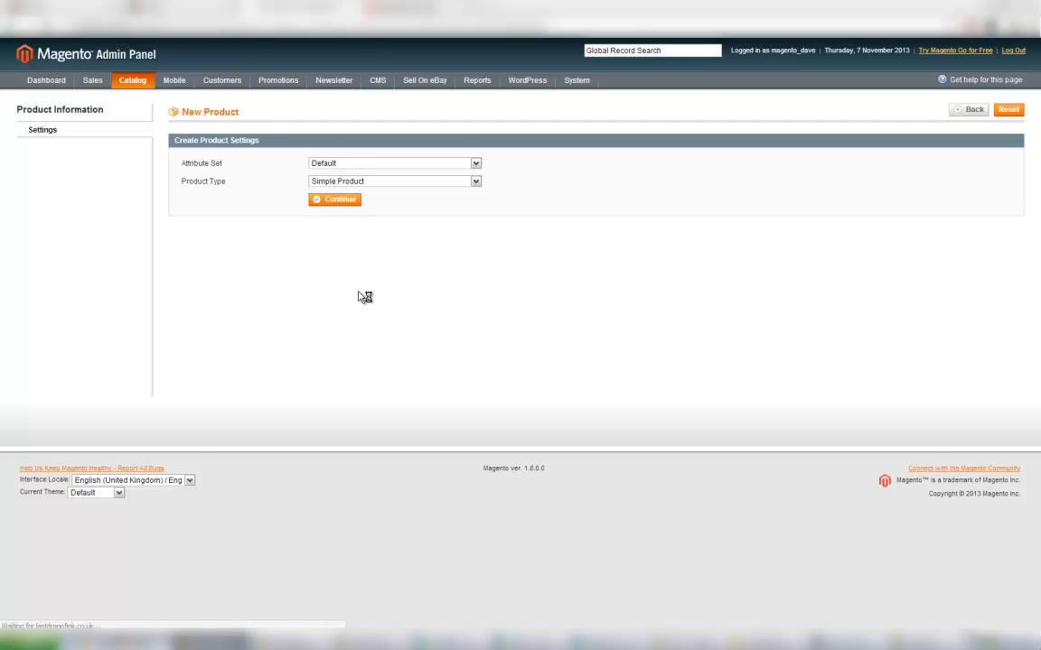
pyautogui.click(334, 199)
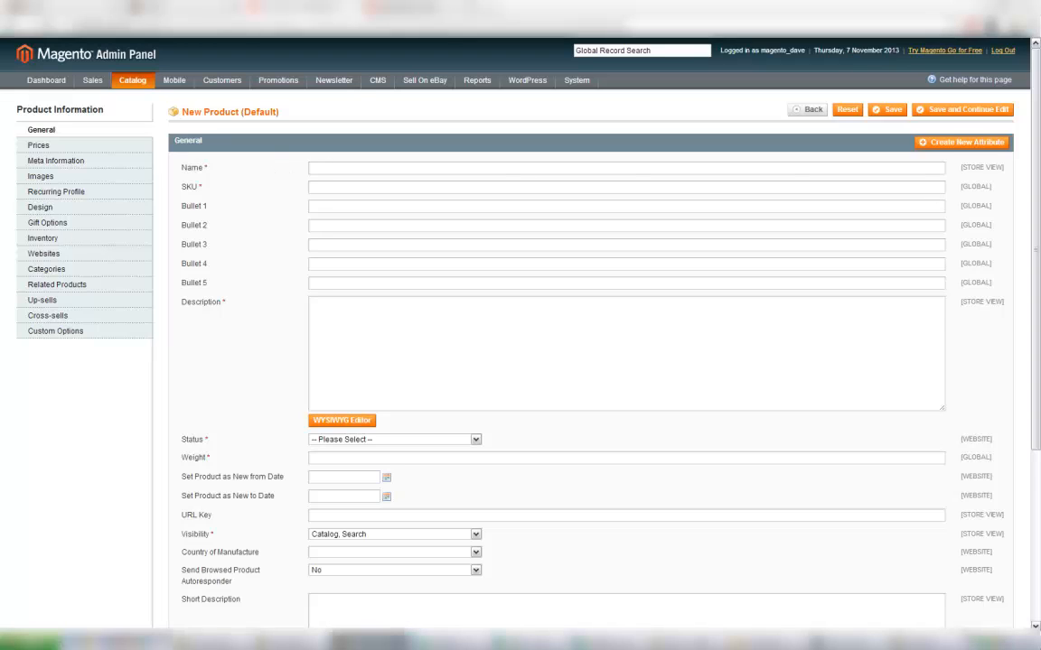
pyautogui.click(625, 168)
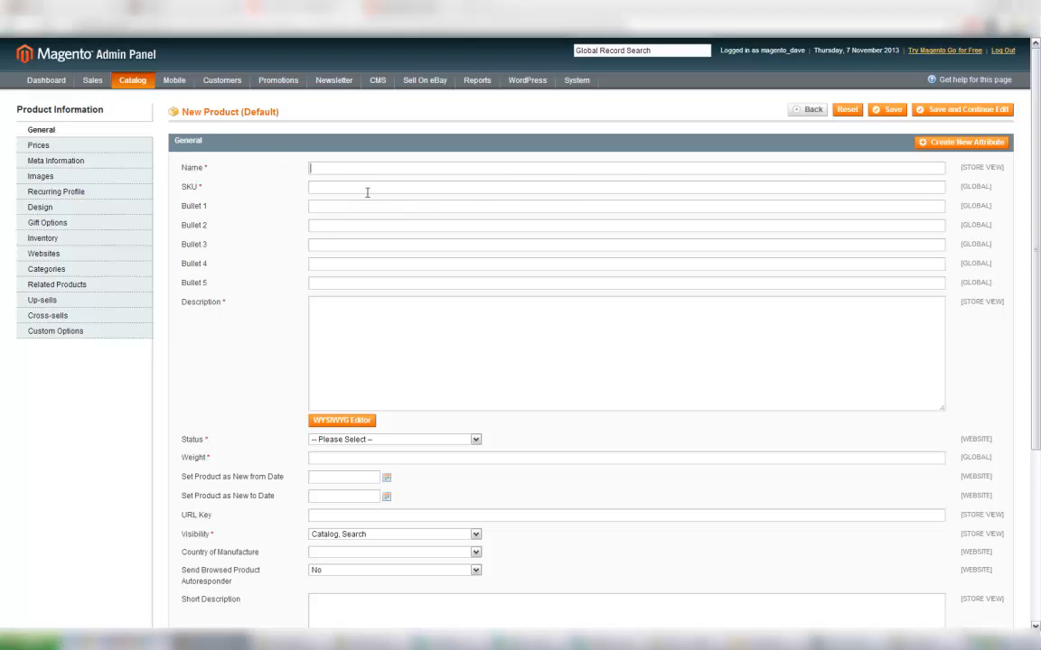
pyautogui.write('Bright Starts Activity Balls')
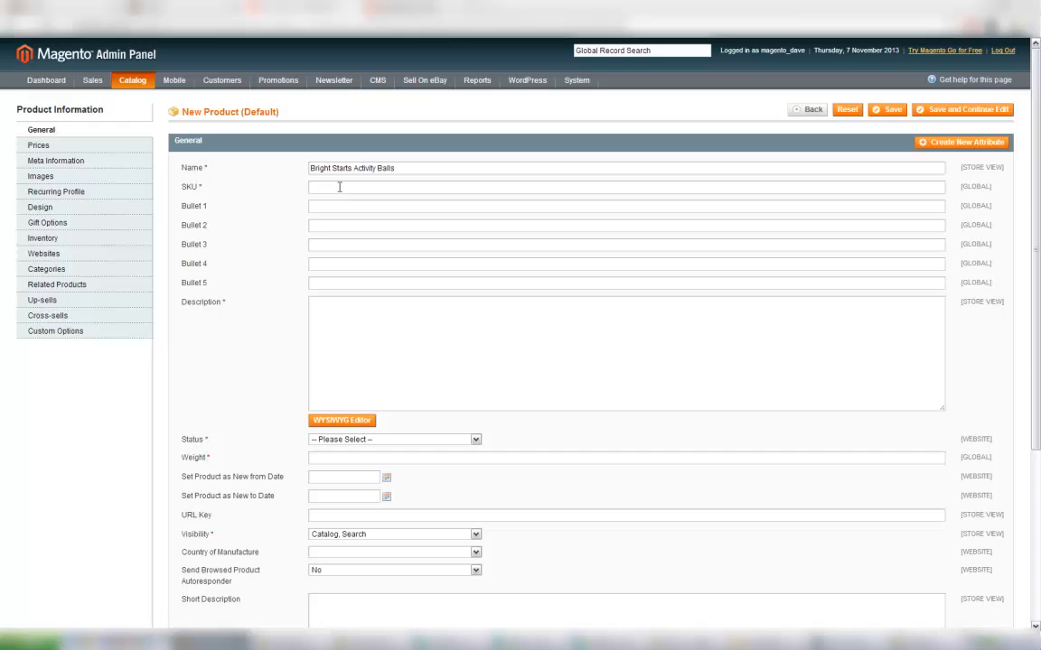
pyautogui.write('SKU1')
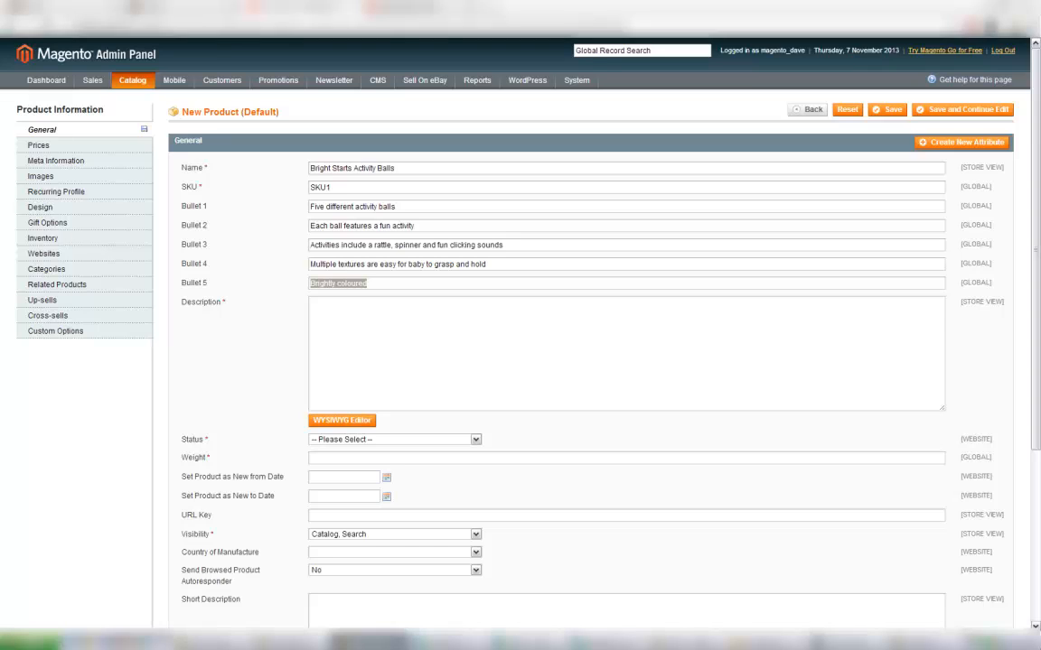
# Set the product status to Enabled and weight 0, then move to pricing.
pyautogui.click(475, 441)
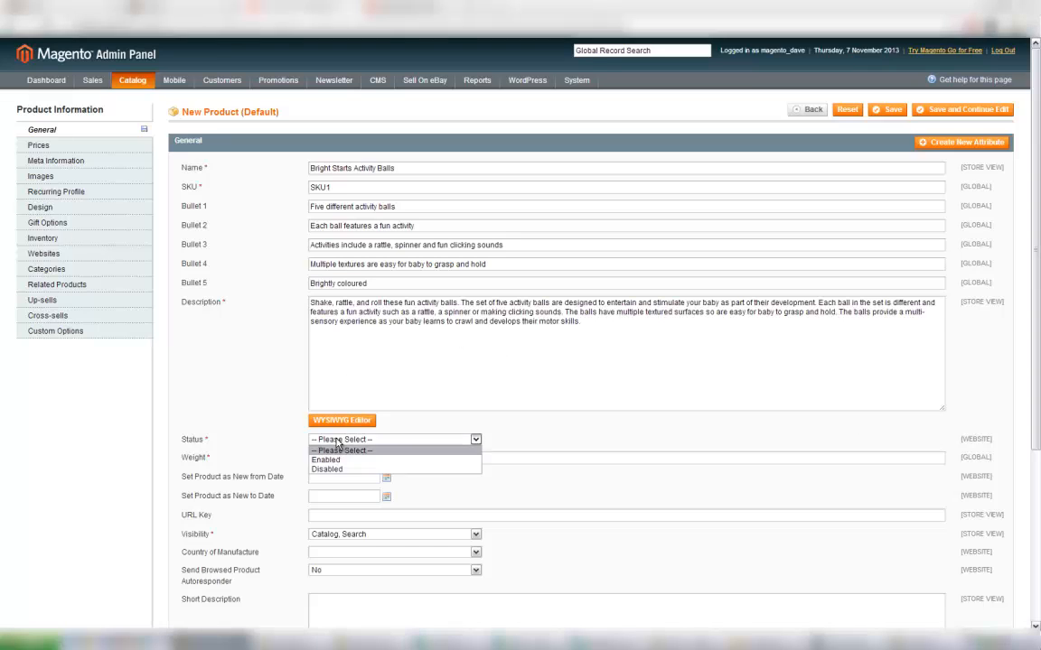
pyautogui.click(325, 460)
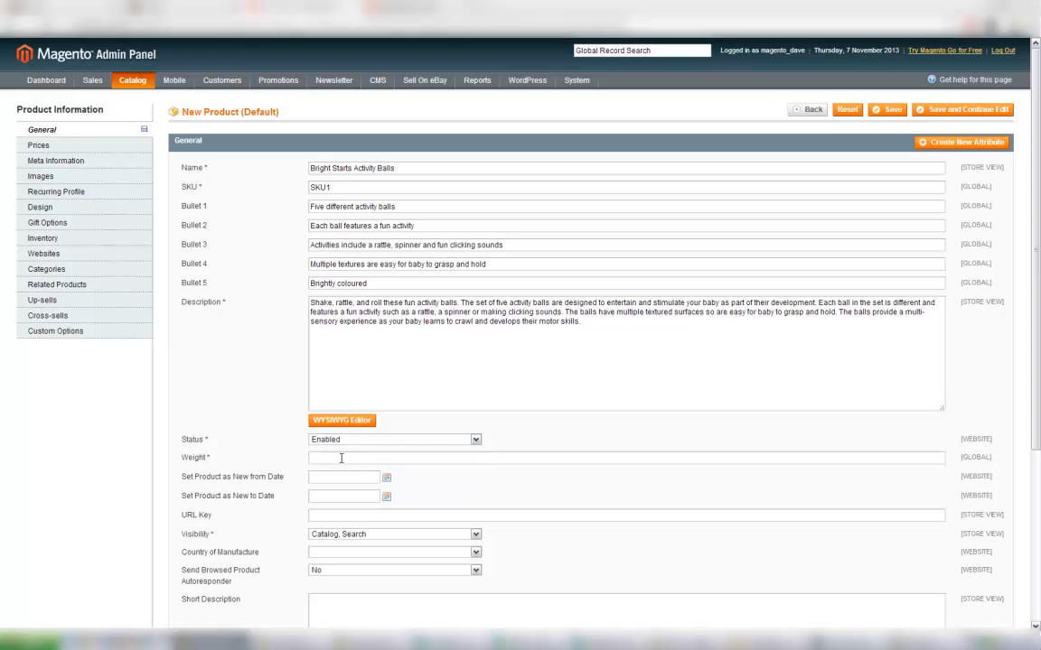
pyautogui.write('0')
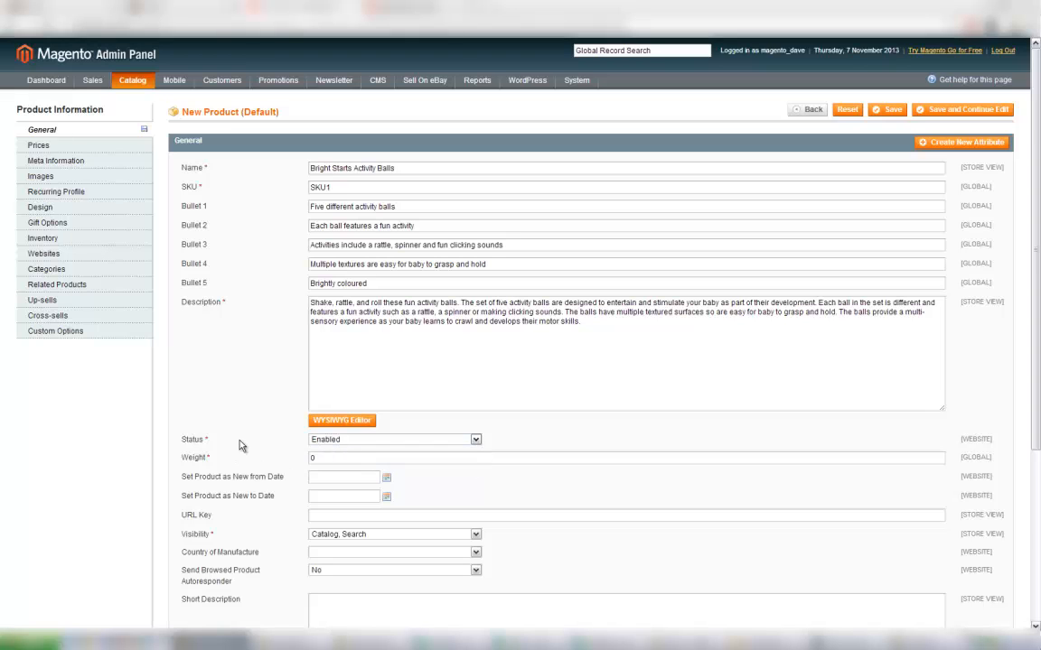
pyautogui.moveTo(105, 209)
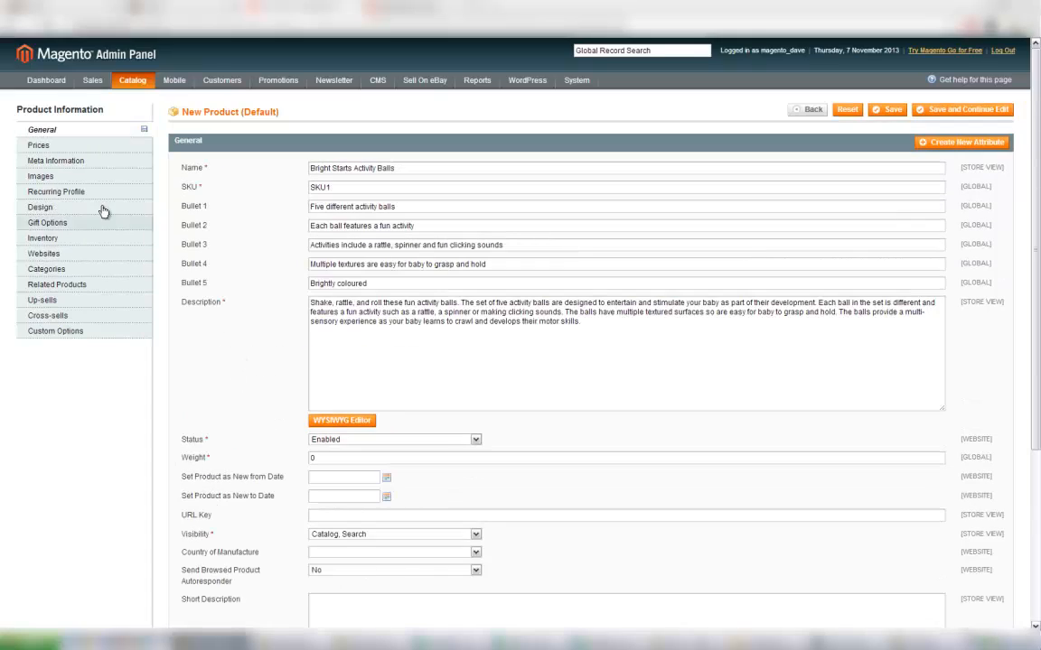
pyautogui.click(38, 144)
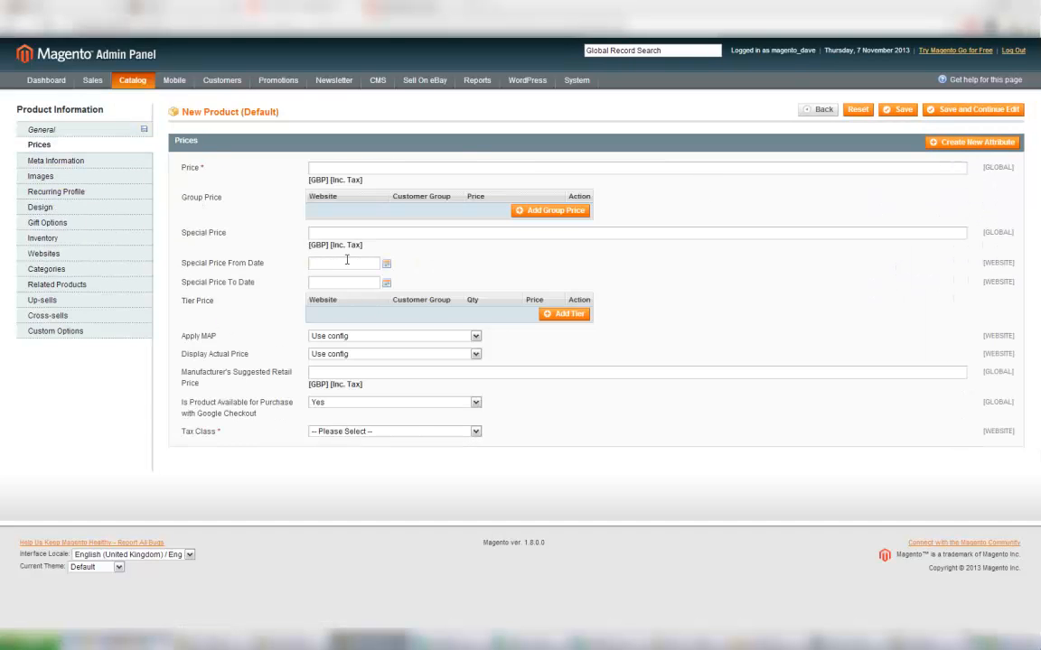
# Enter price 4.6, special price 6 and tax class None.
pyautogui.write('4.6')
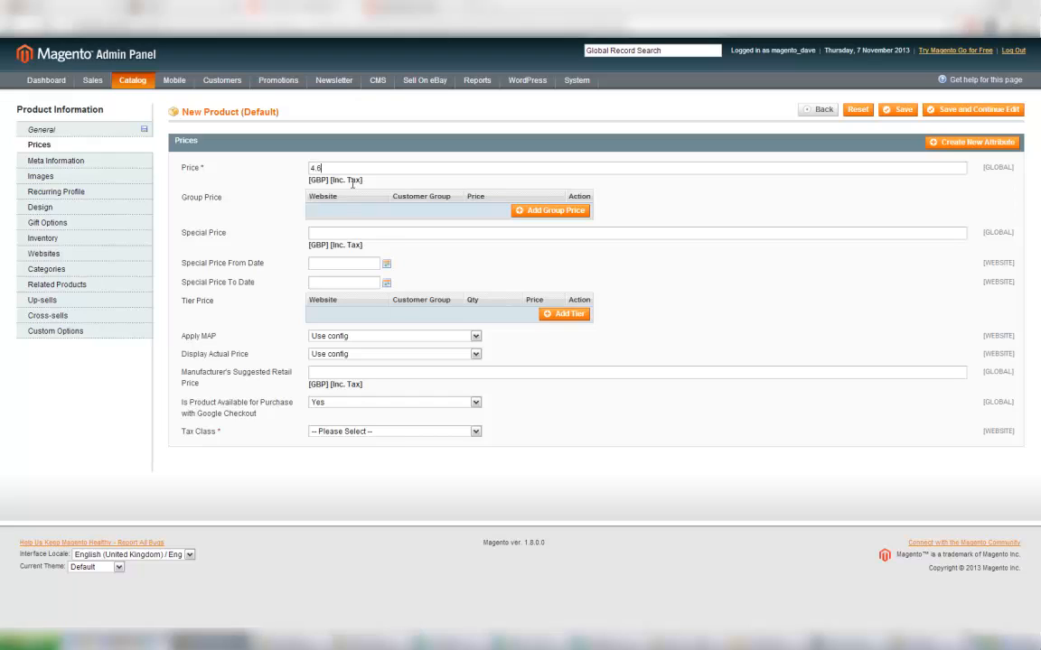
pyautogui.write('6')
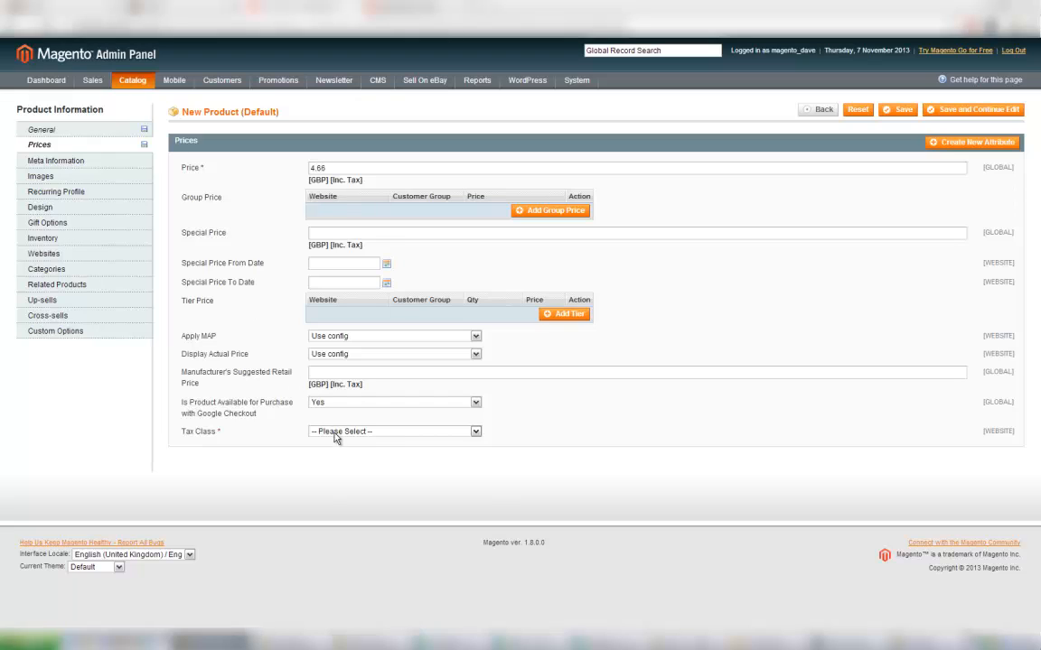
pyautogui.click(394, 430)
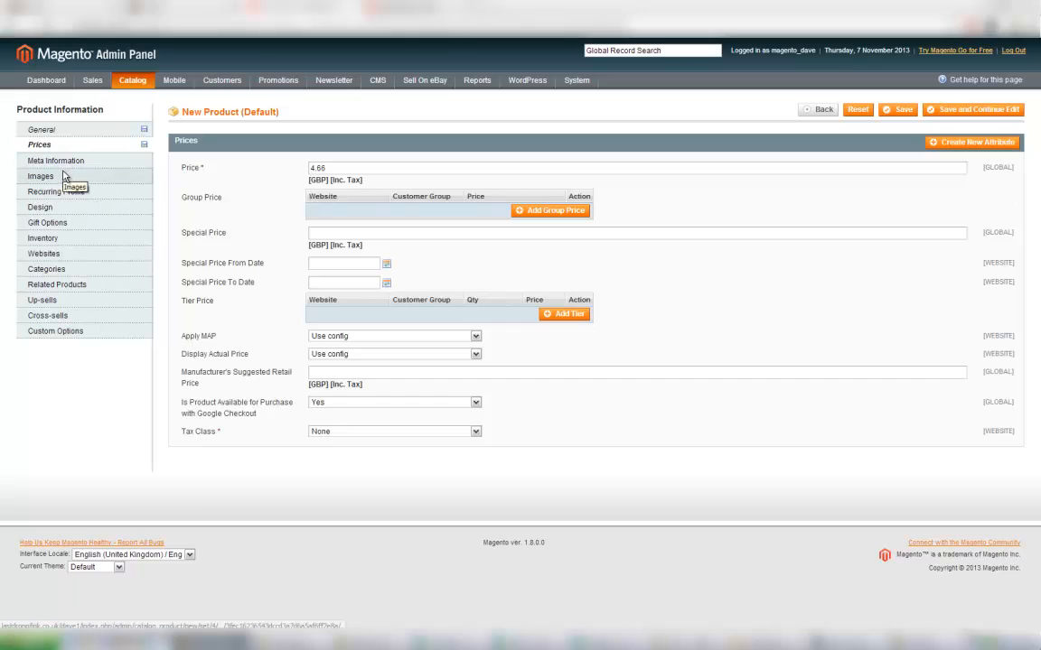
# Upload three product images and make the first one the thumbnail.
pyautogui.click(896, 252)
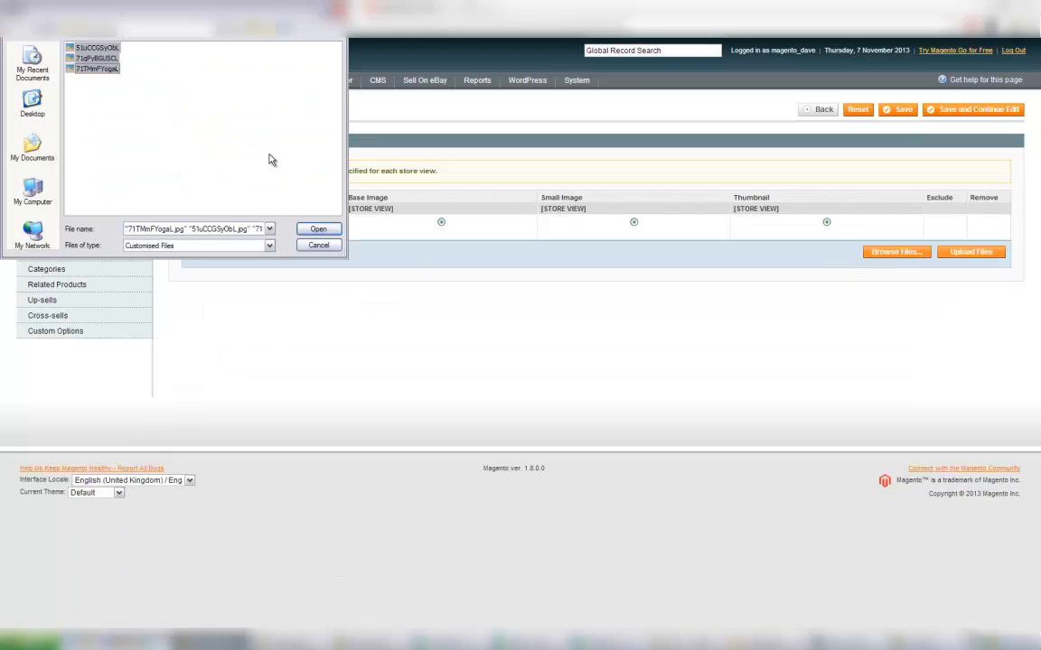
pyautogui.click(318, 227)
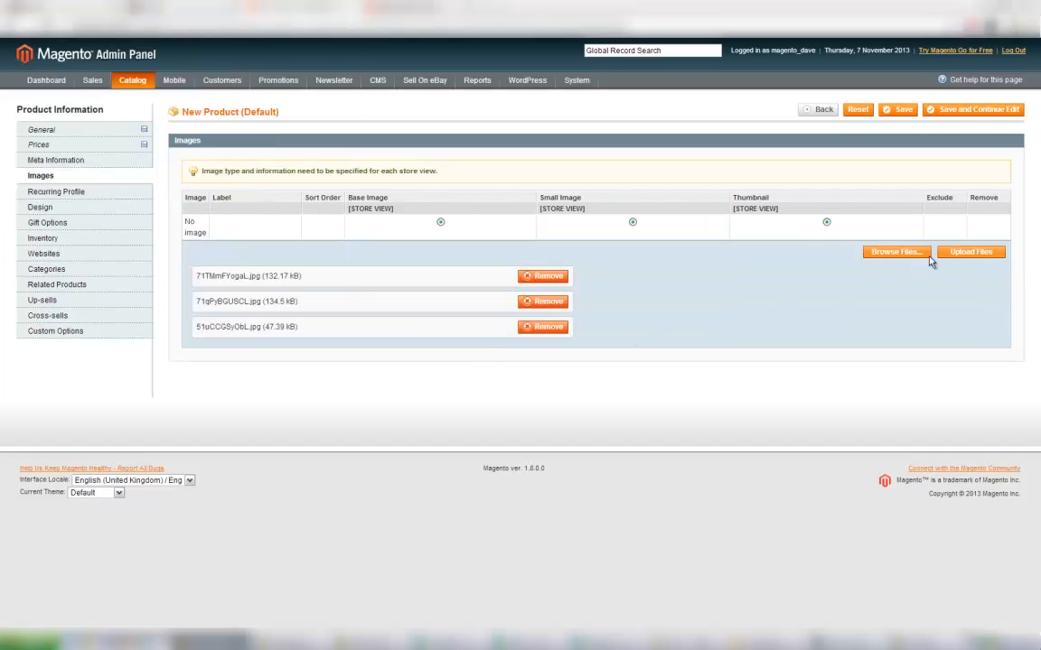
pyautogui.click(970, 251)
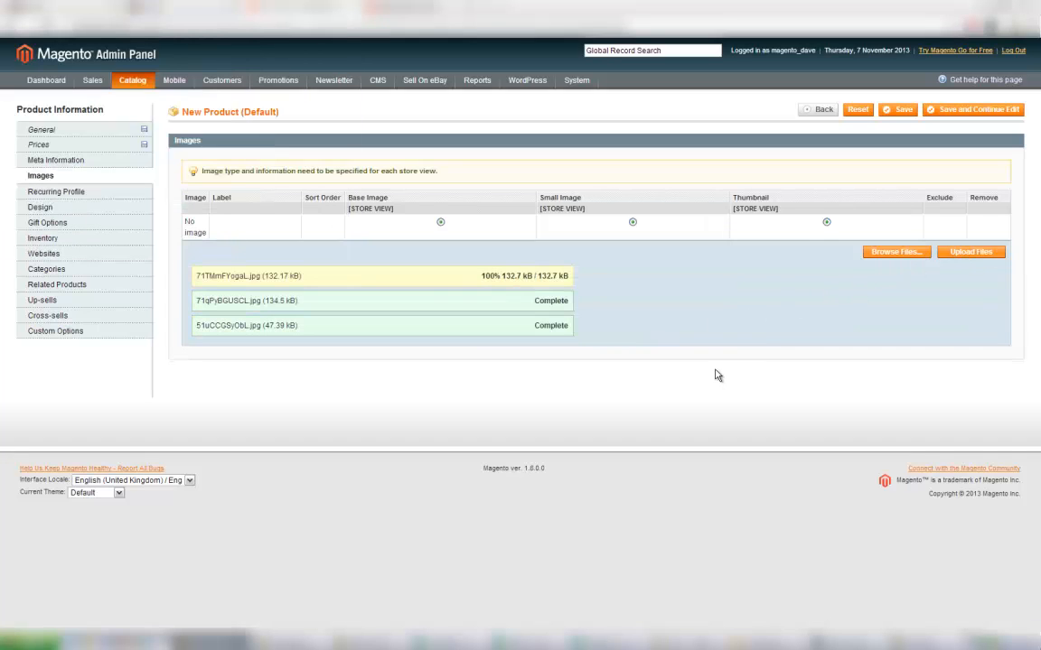
pyautogui.click(970, 251)
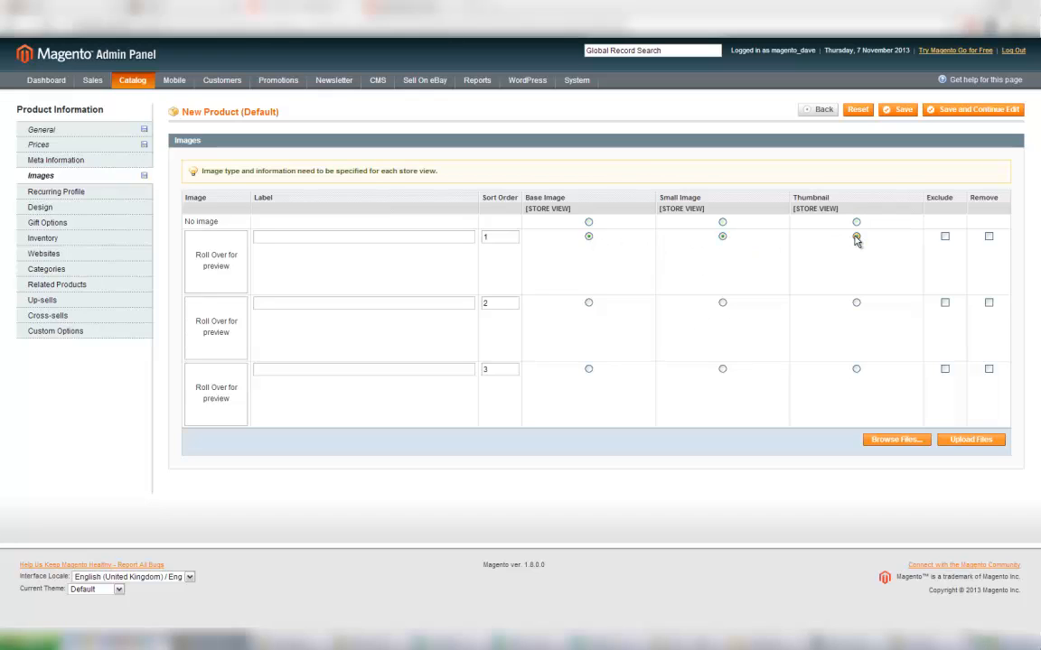
pyautogui.click(856, 235)
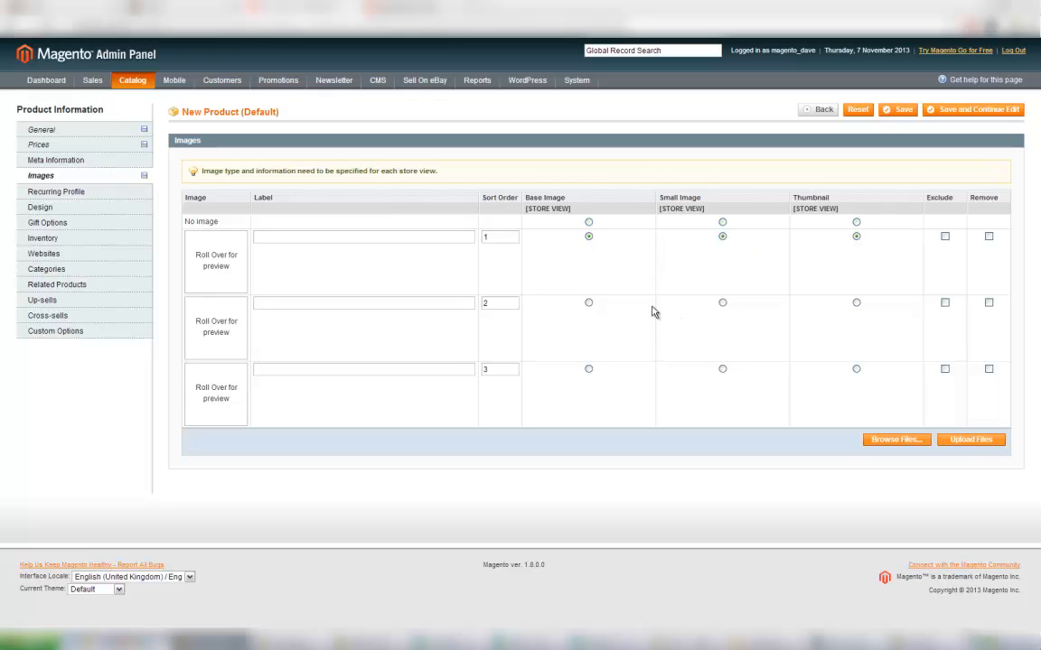
# Set inventory quantity 10, In Stock, and save the product while continuing to edit.
pyautogui.click(43, 239)
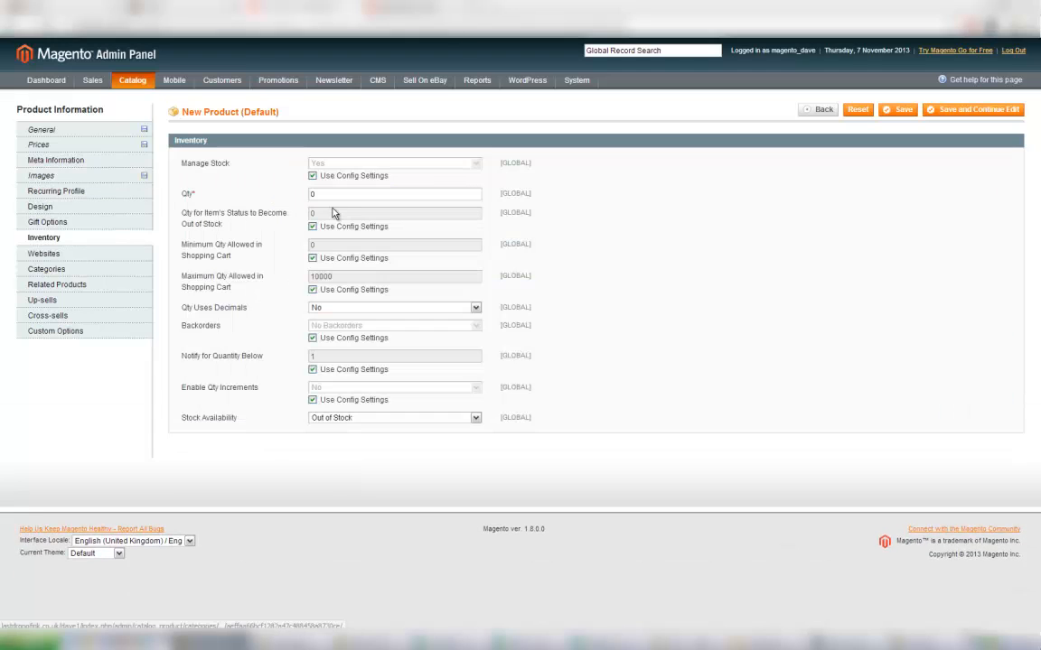
pyautogui.write('10')
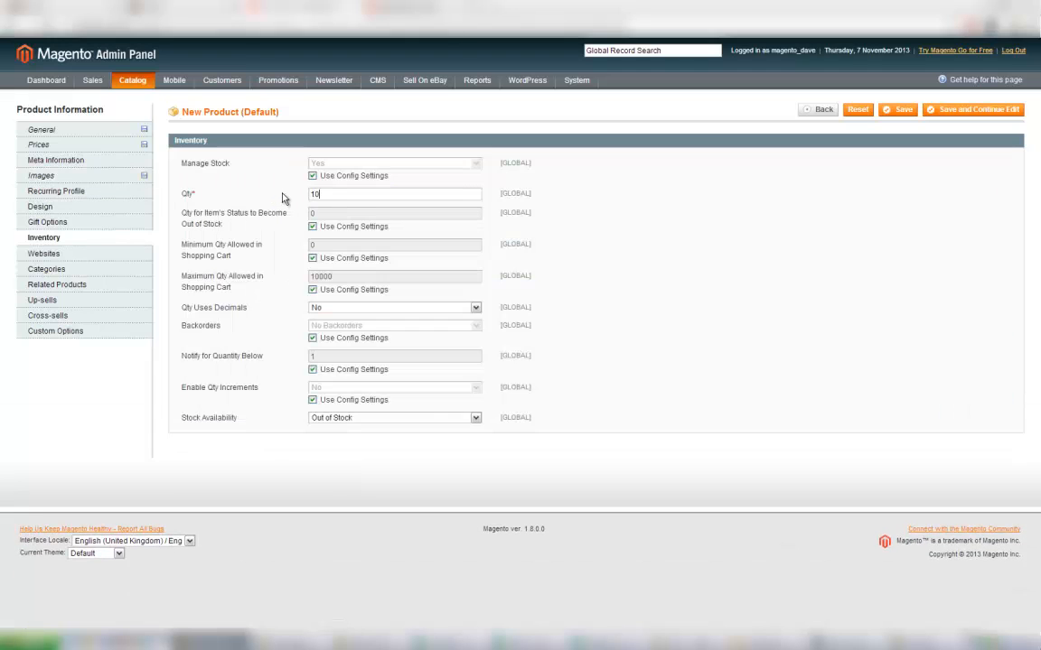
pyautogui.click(394, 418)
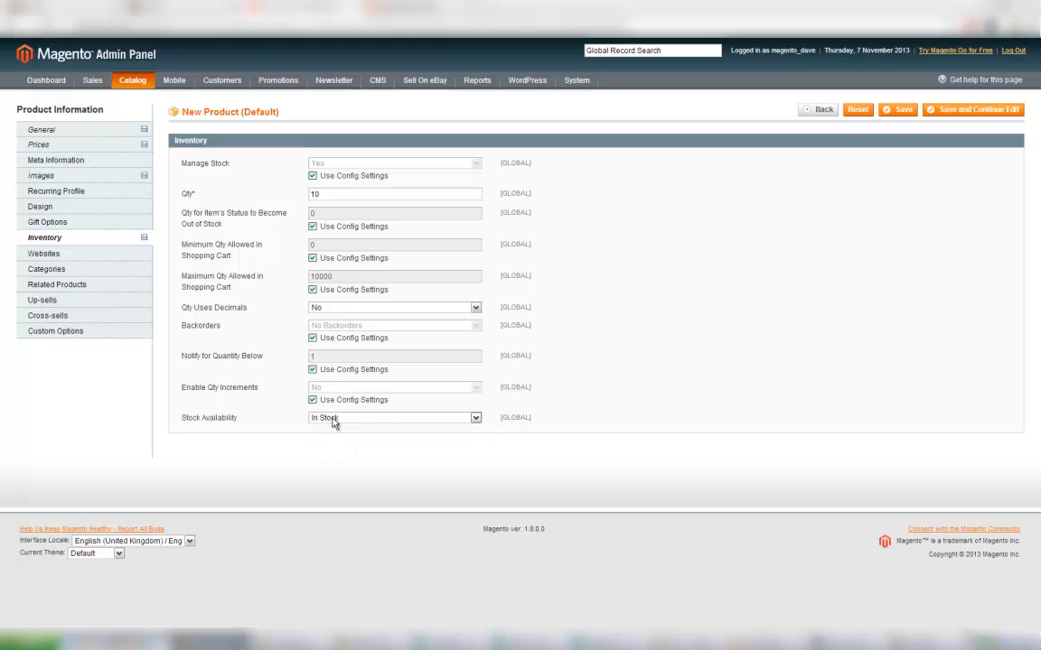
pyautogui.moveTo(711, 224)
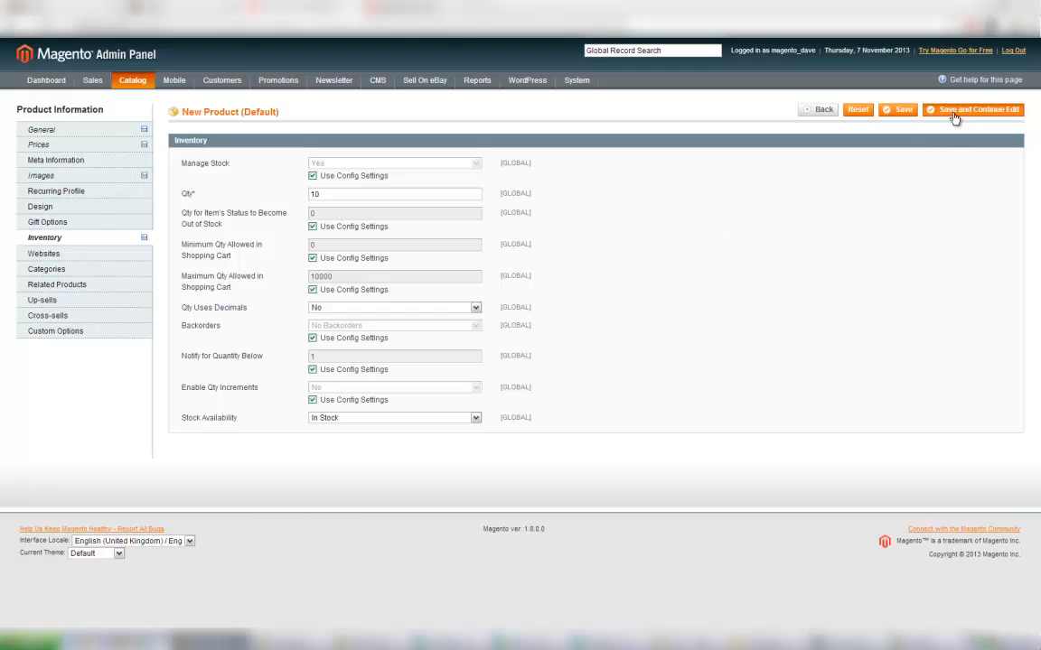
pyautogui.click(974, 109)
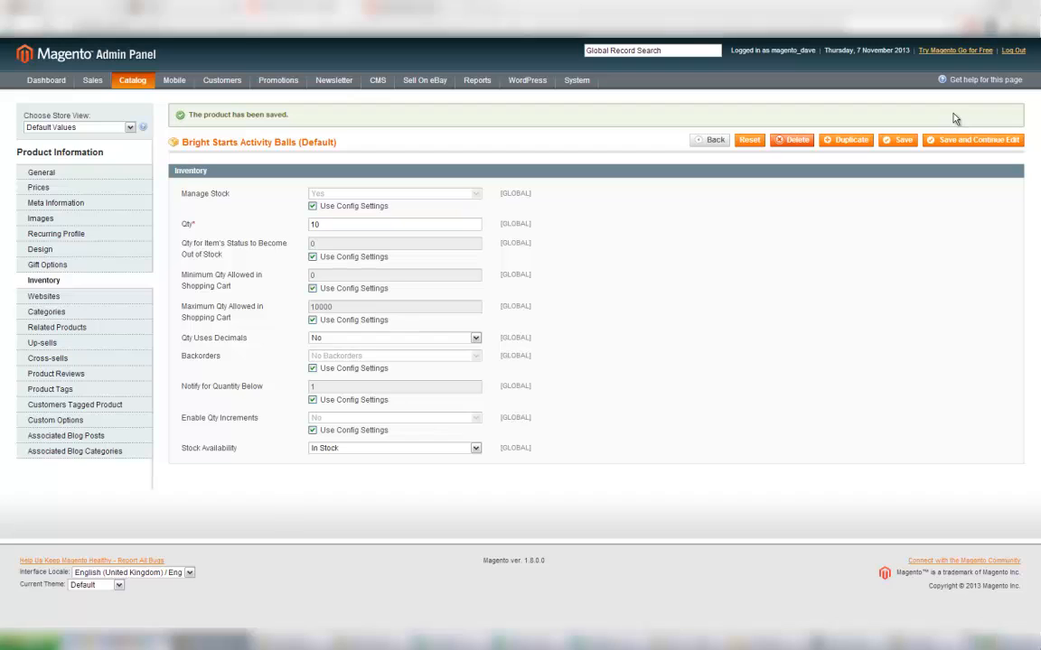
pyautogui.moveTo(39, 174)
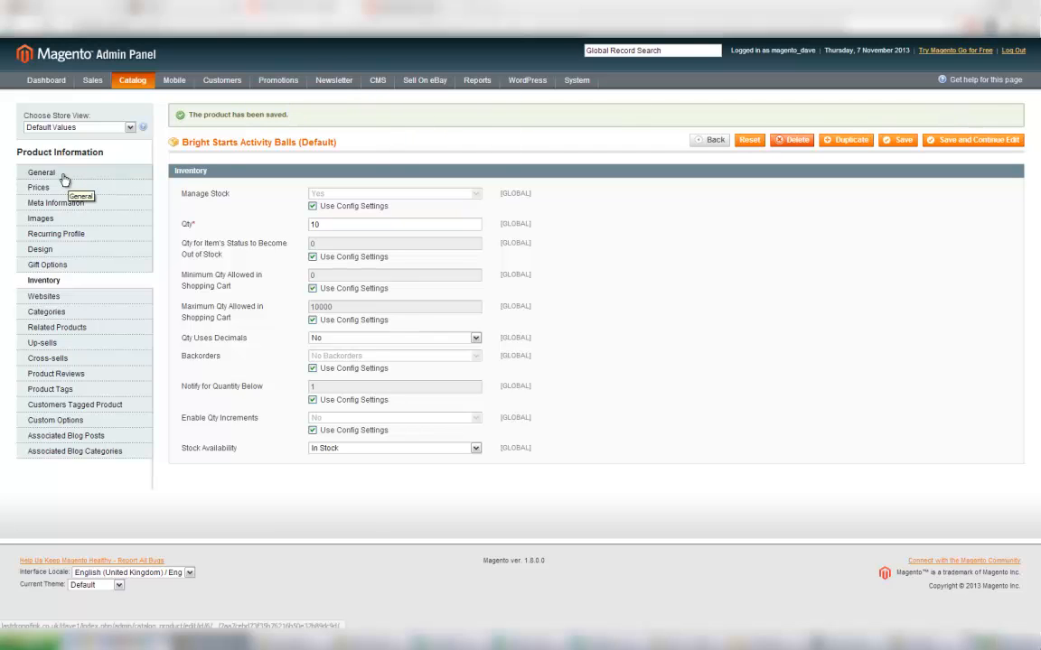
# Show the product's website assignment with Main Website ticked.
pyautogui.click(39, 174)
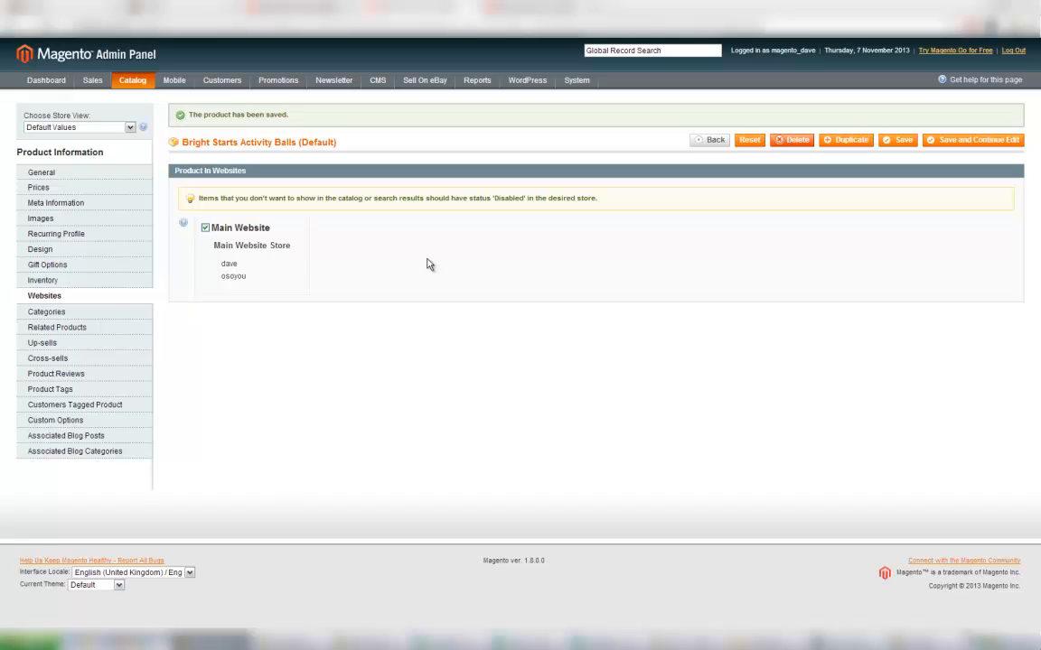
pyautogui.moveTo(528, 134)
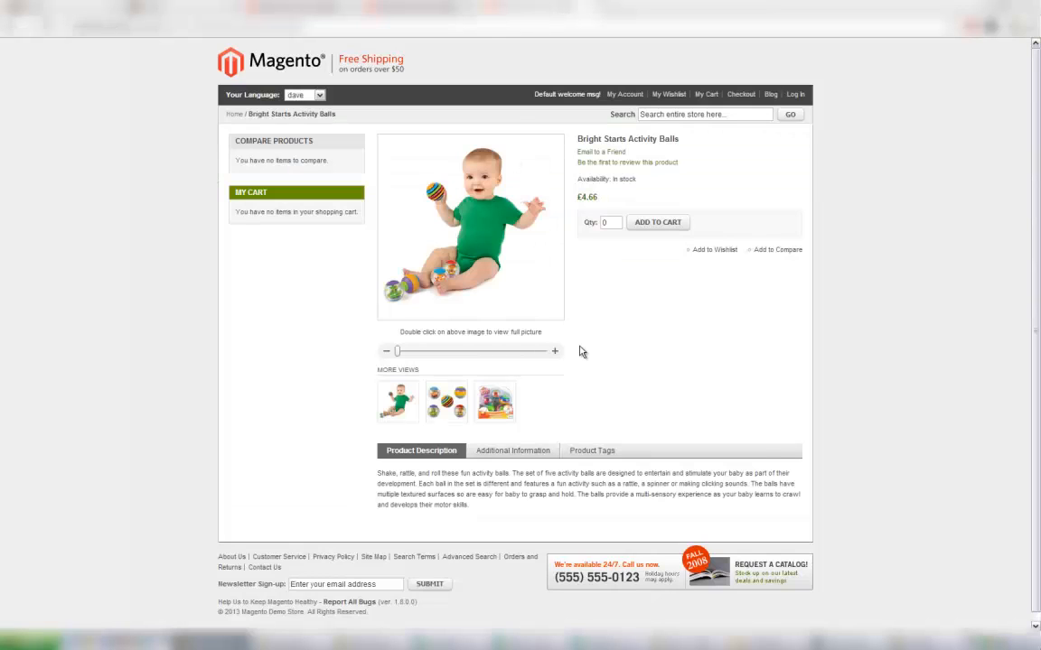
pyautogui.moveTo(600, 152)
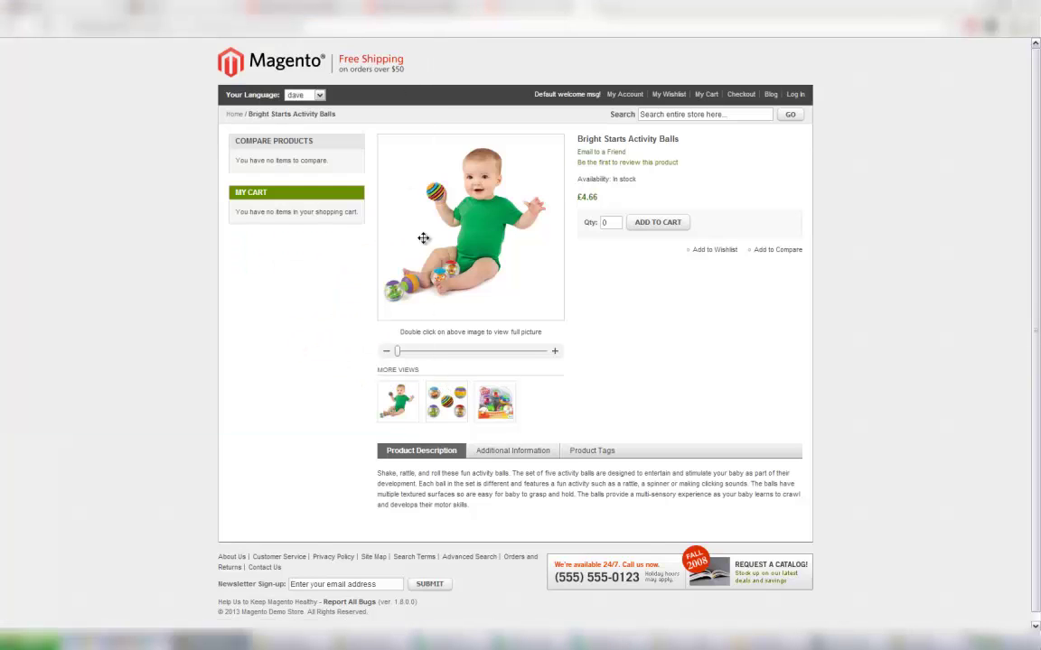
pyautogui.moveTo(405, 353)
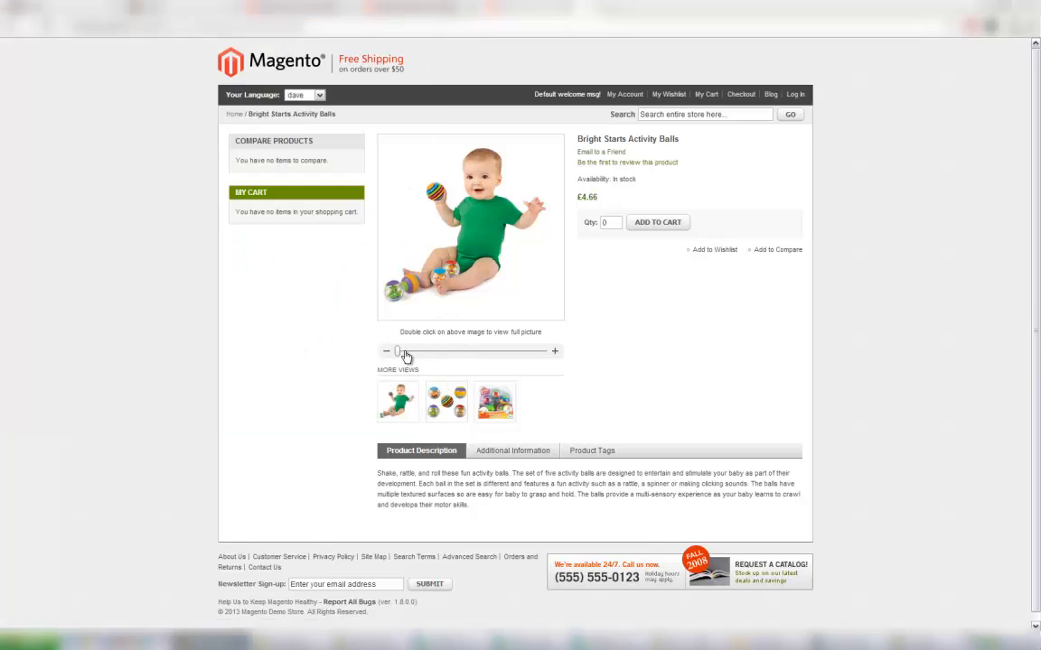
# Zoom into the main storefront photo and show the Additional Information bullets.
pyautogui.moveTo(401, 351); pyautogui.dragTo(466, 351)
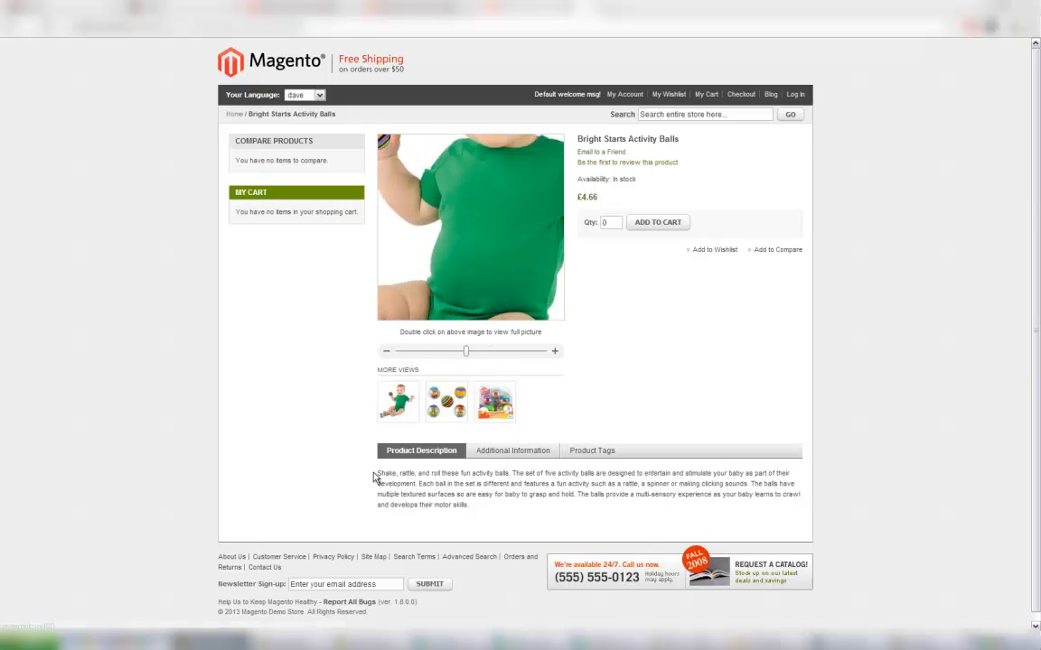
pyautogui.click(513, 450)
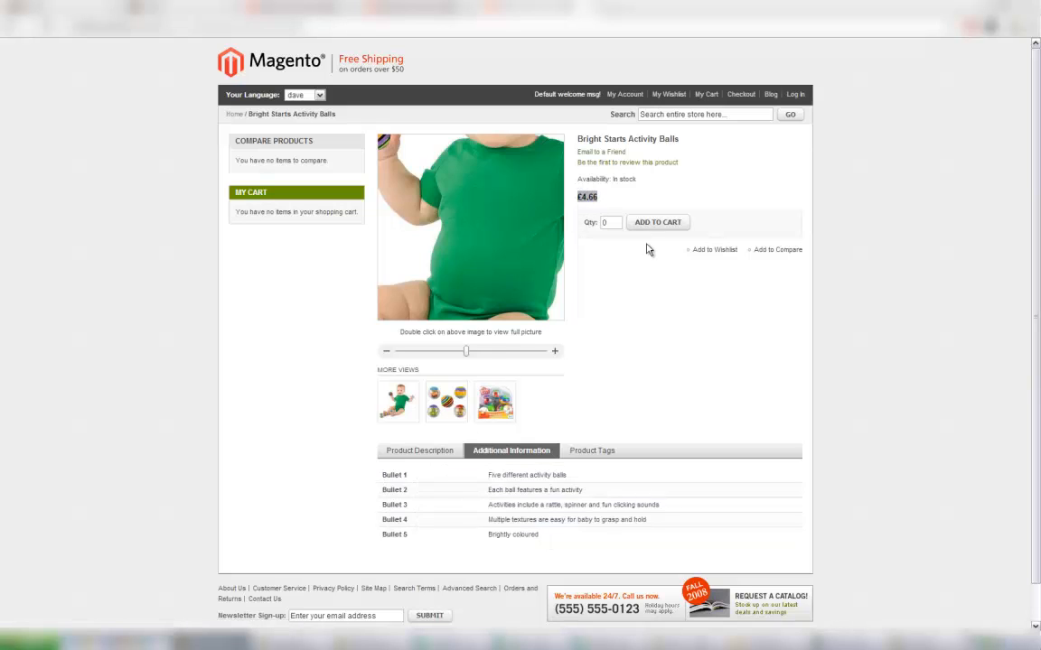
pyautogui.moveTo(649, 251)
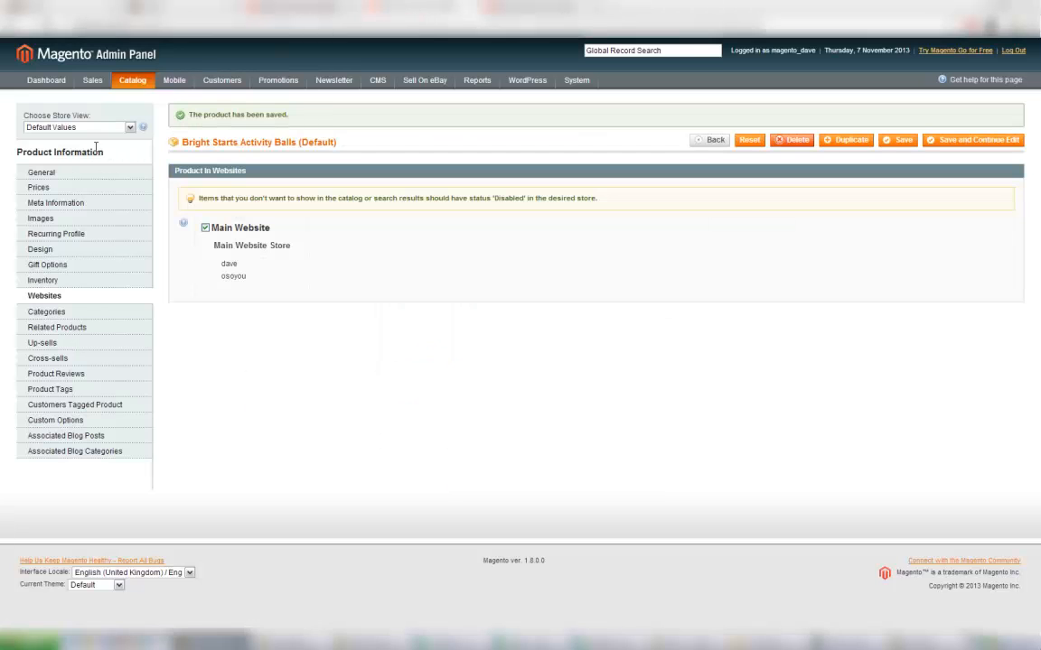
# Show the product's General details with name, bullets and description.
pyautogui.click(40, 173)
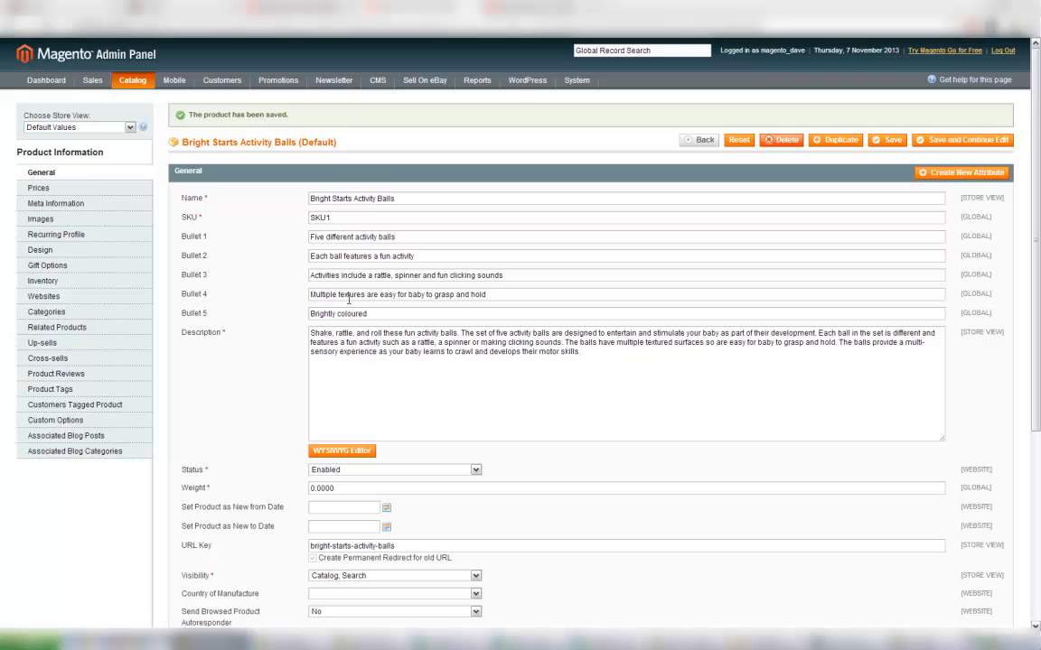
pyautogui.moveTo(349, 299)
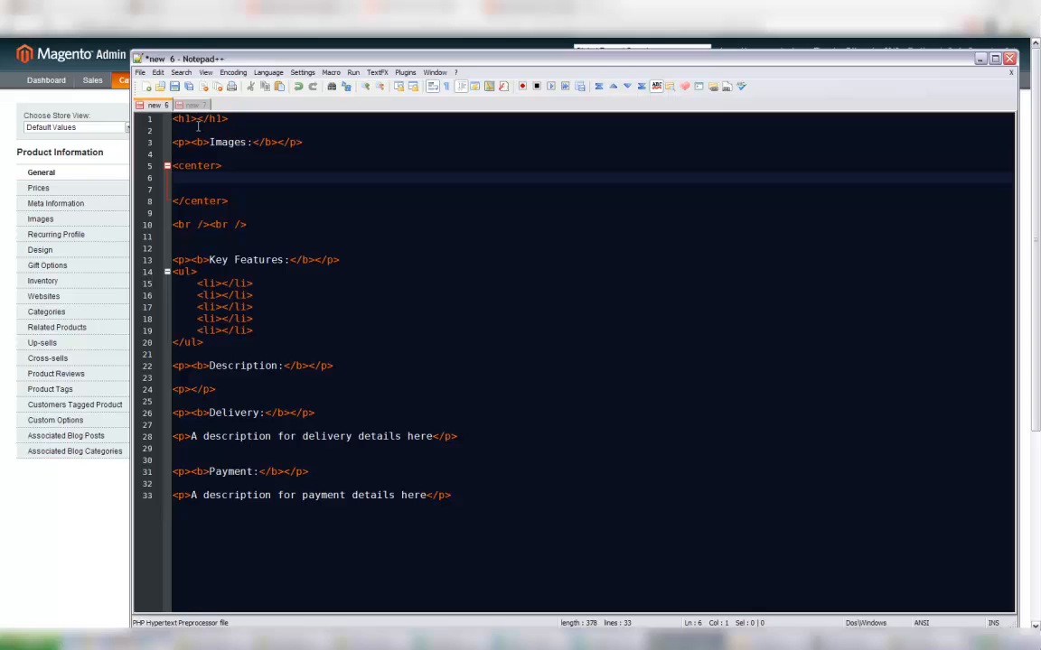
# Add a blank line inside the <center> block of the HTML template.
pyautogui.click(190, 120)
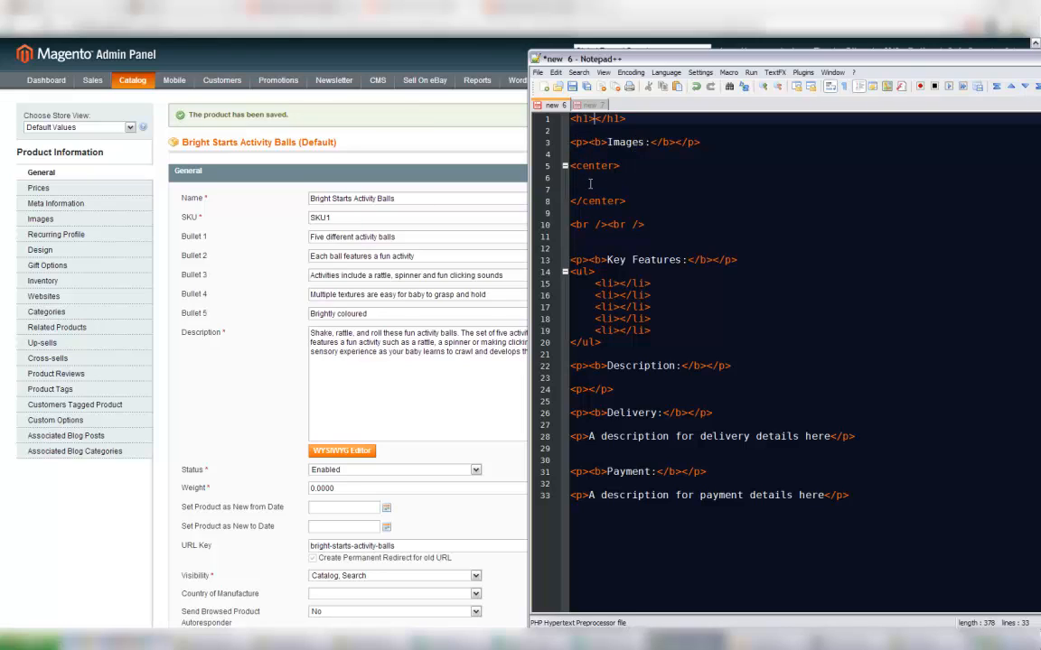
pyautogui.press('enter')
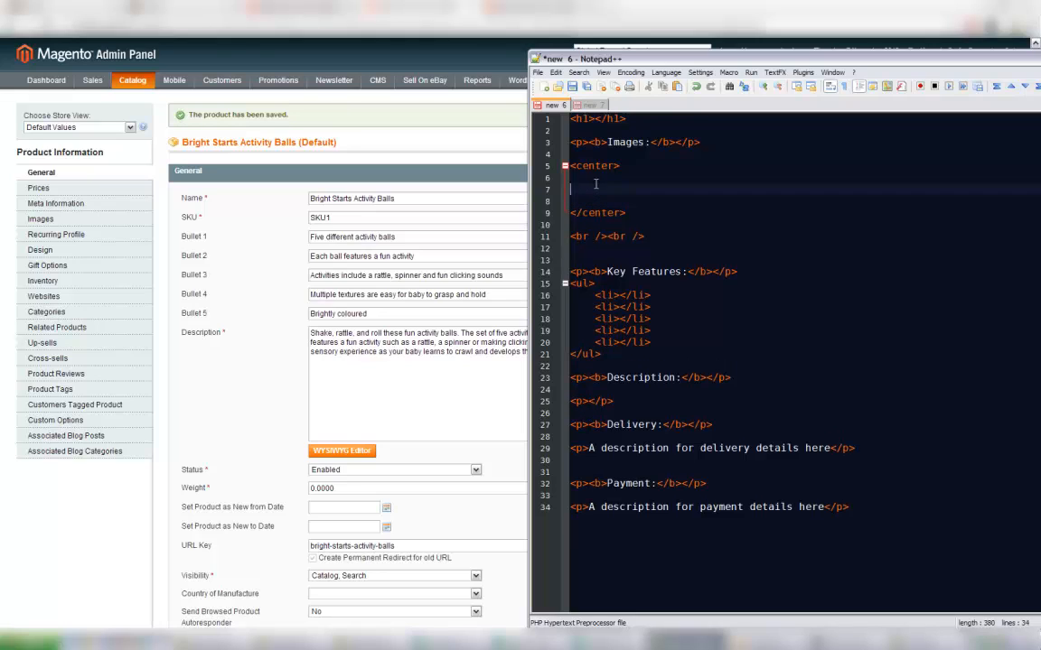
pyautogui.moveTo(643, 177)
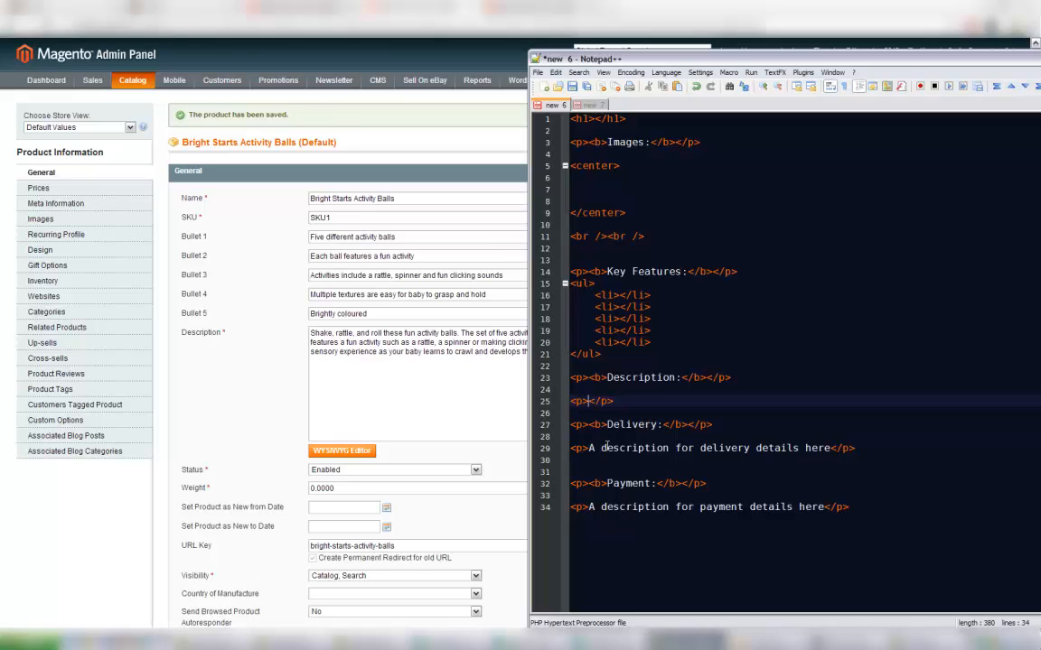
pyautogui.moveTo(716, 505)
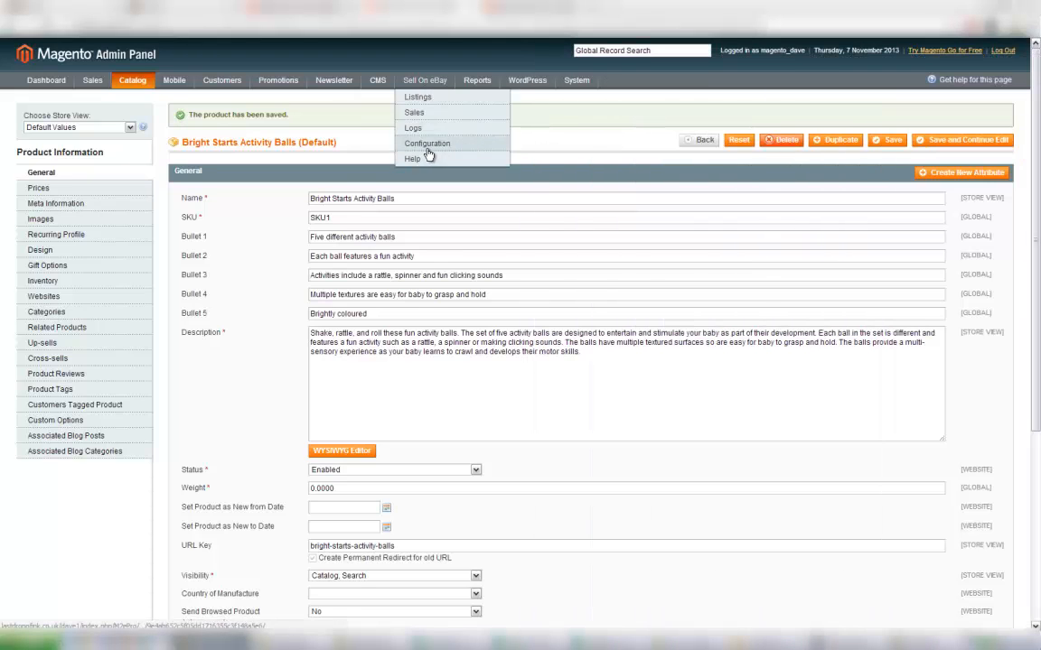
# Open the Description - New - Size policy from the eBay Policies list.
pyautogui.click(427, 145)
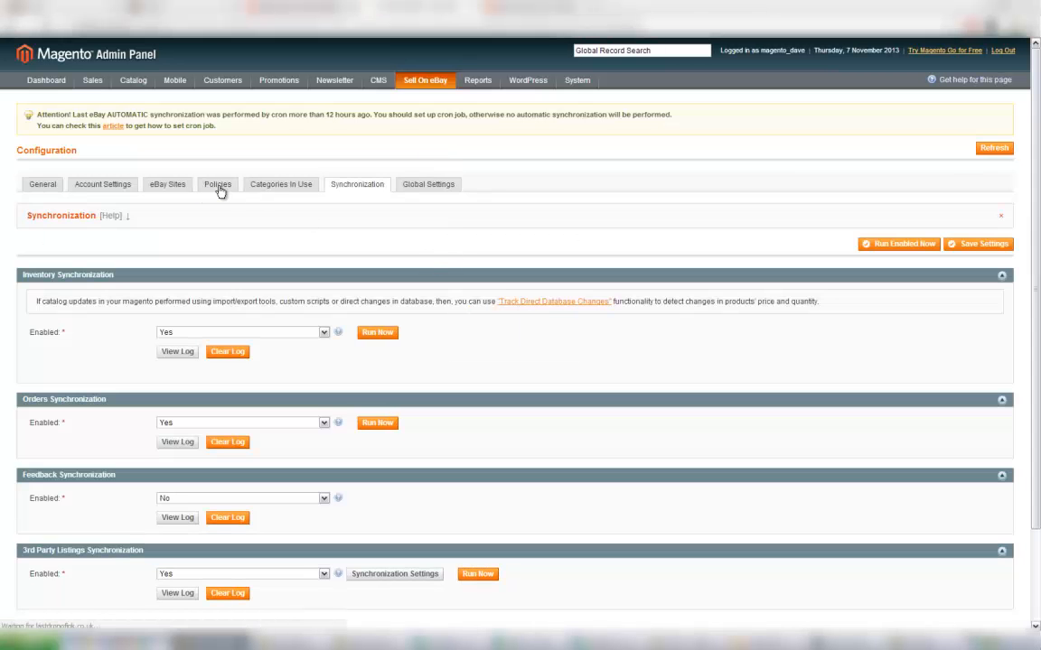
pyautogui.click(217, 184)
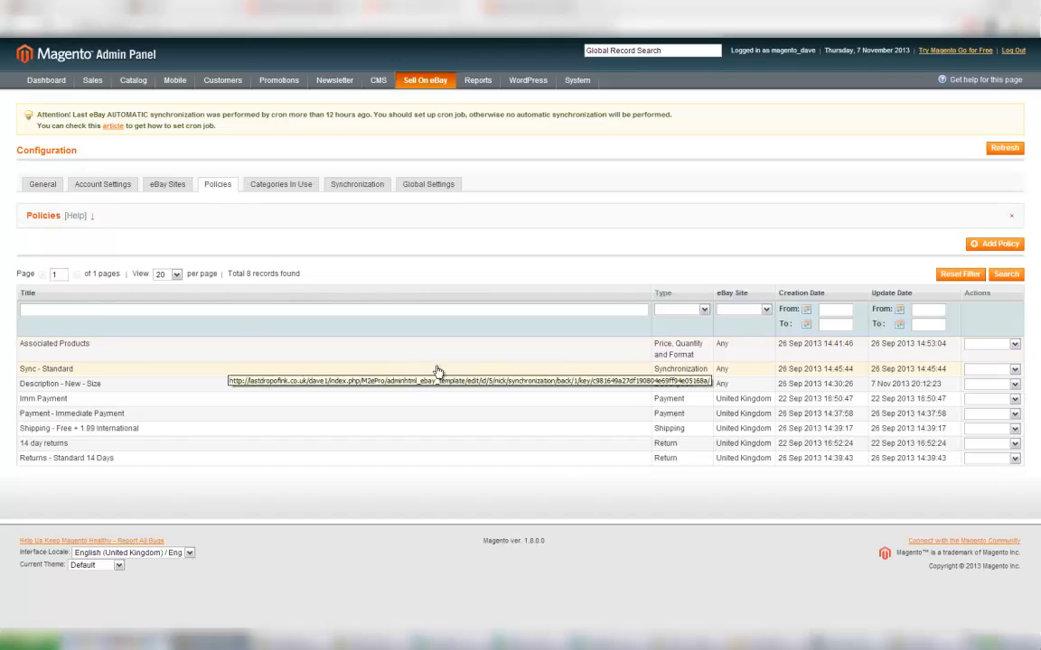
pyautogui.moveTo(633, 390)
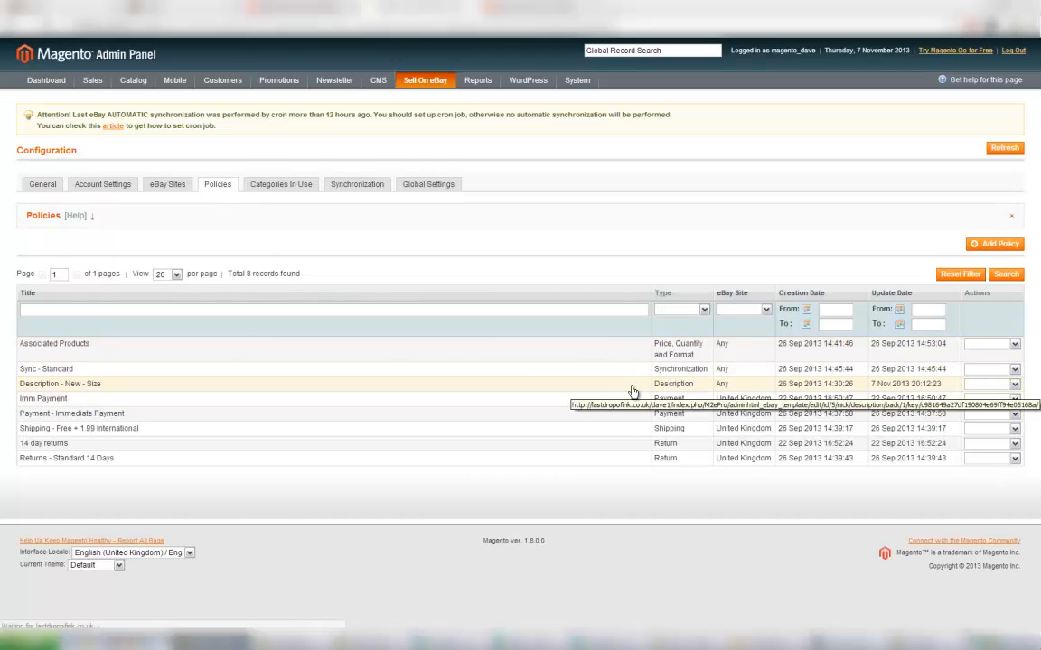
pyautogui.click(60, 383)
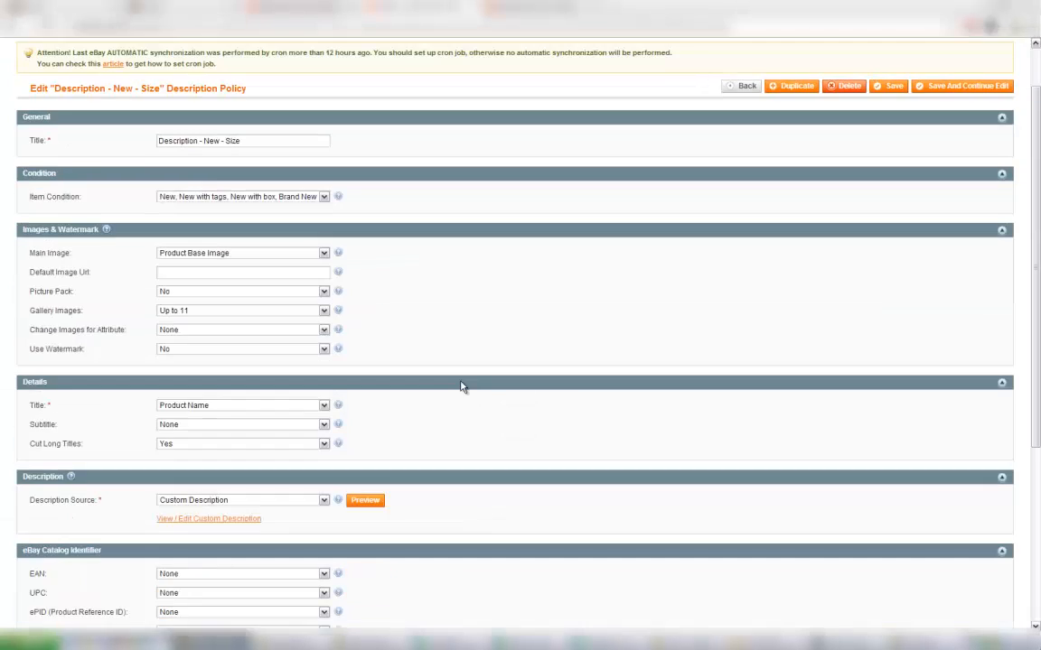
pyautogui.scroll(-3)
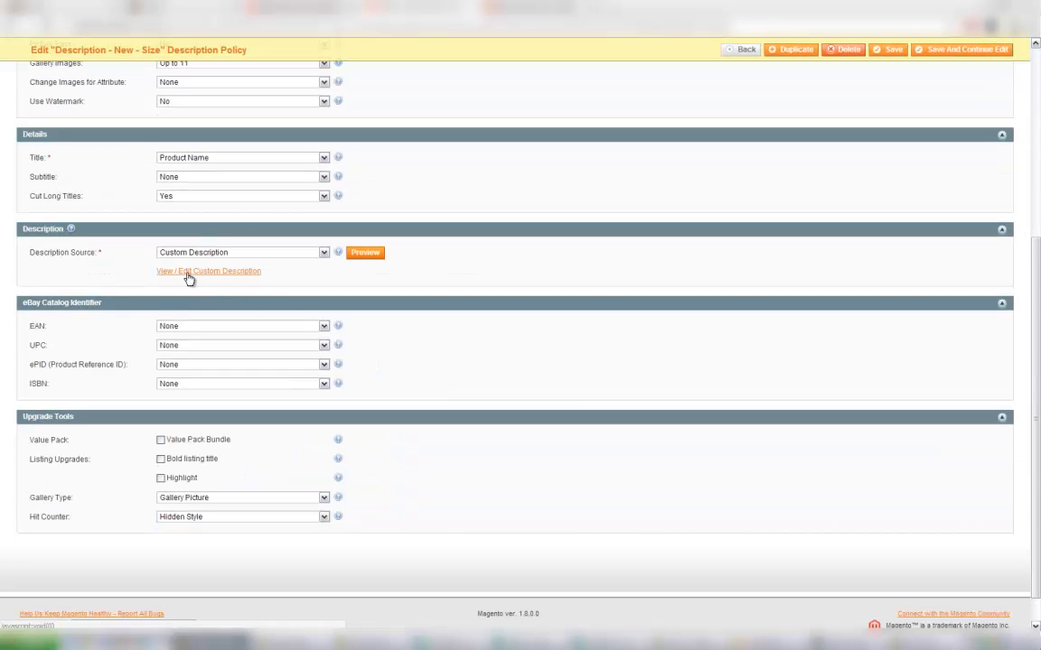
# Clear the custom description and trial-insert the Bullet 1 attribute keyword.
pyautogui.click(208, 271)
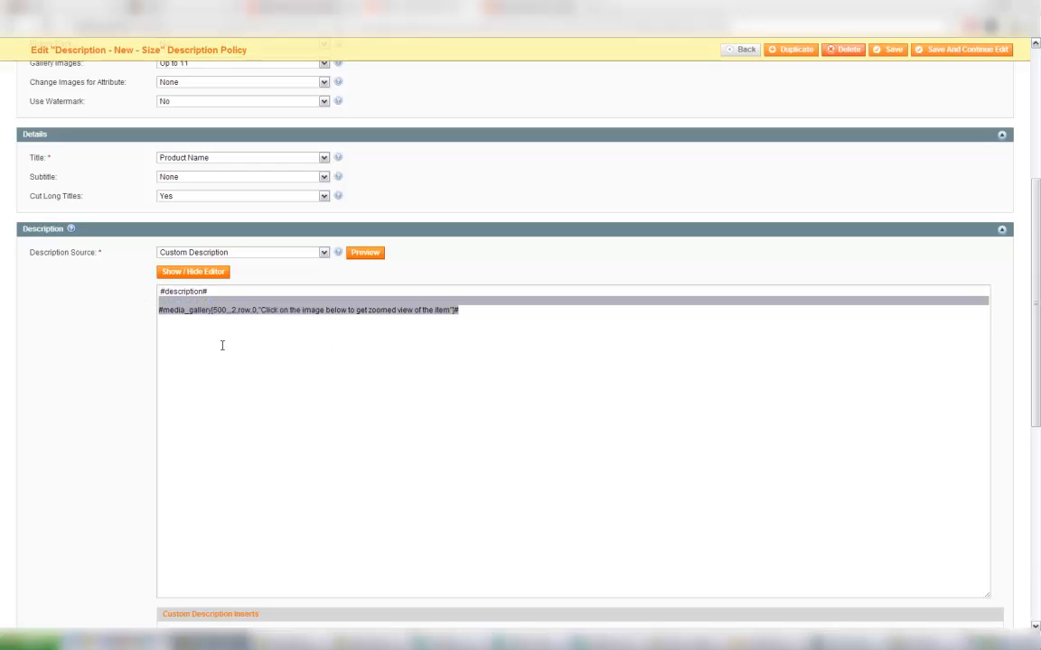
pyautogui.press('Delete')
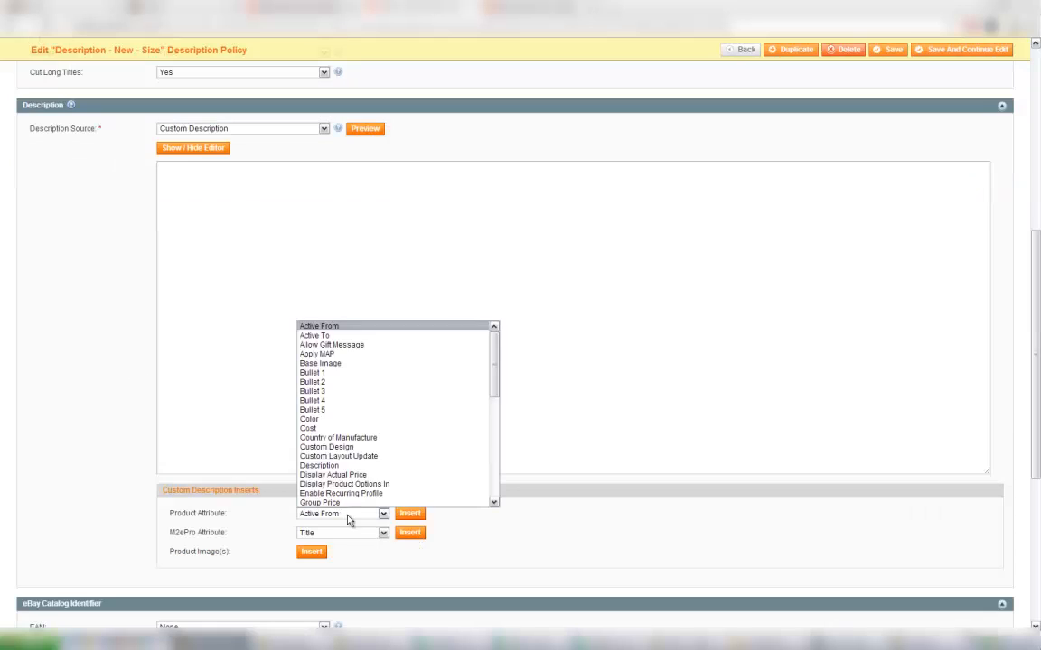
pyautogui.click(311, 373)
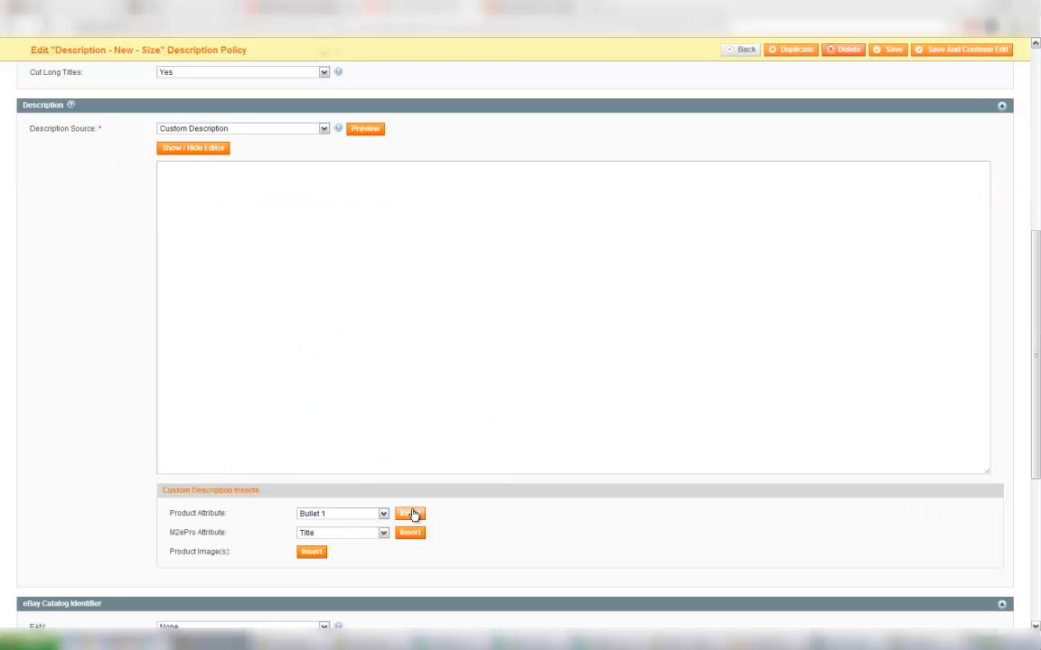
pyautogui.click(408, 513)
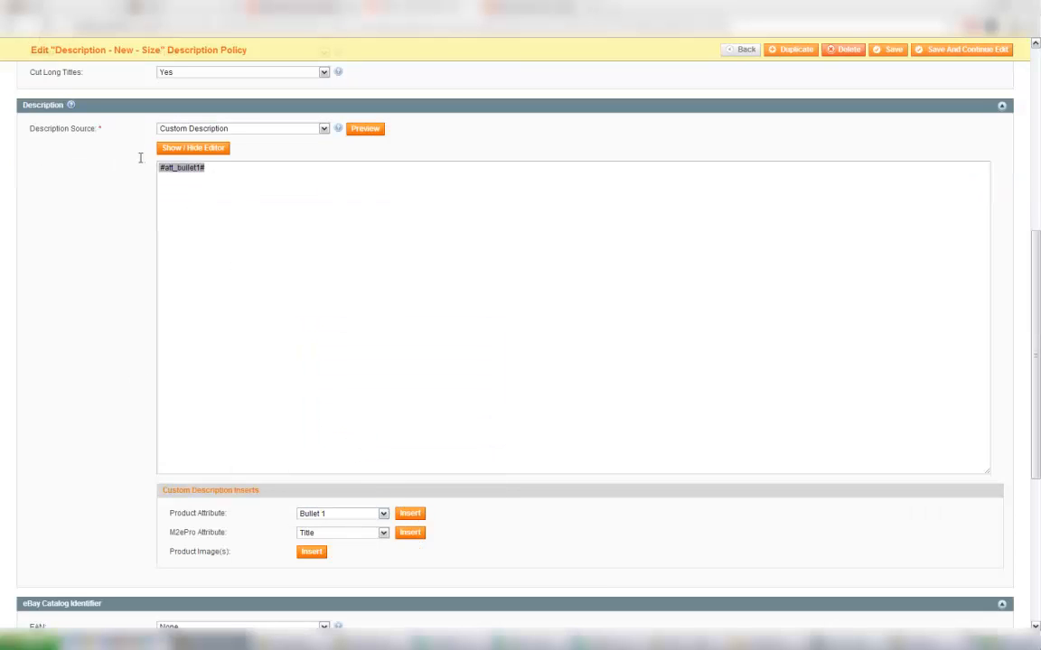
pyautogui.click(383, 513)
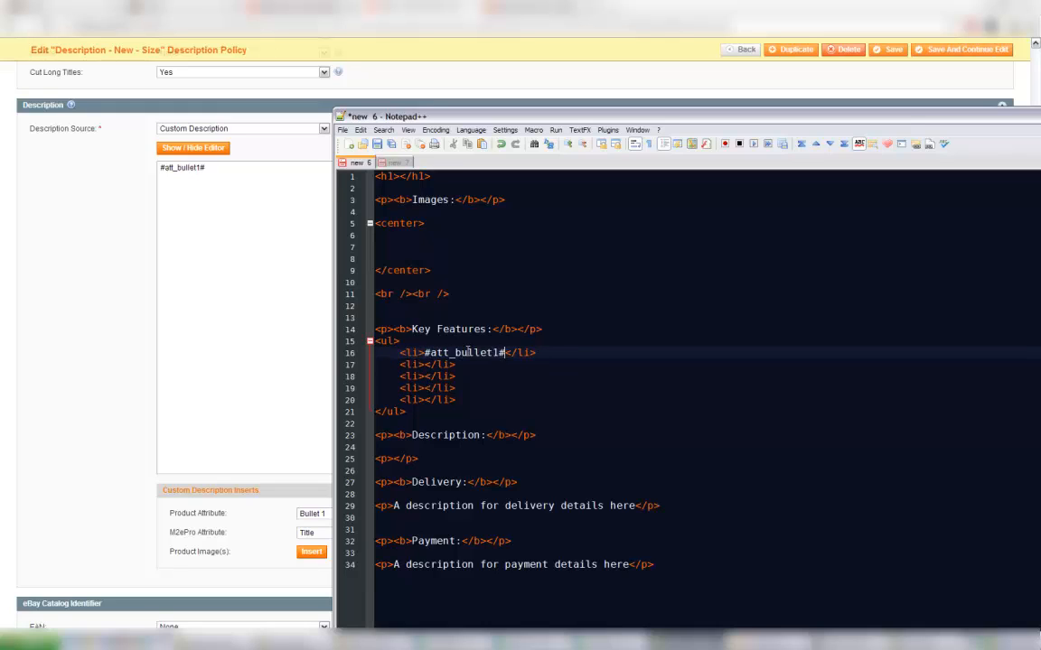
pyautogui.doubleClick(463, 353)
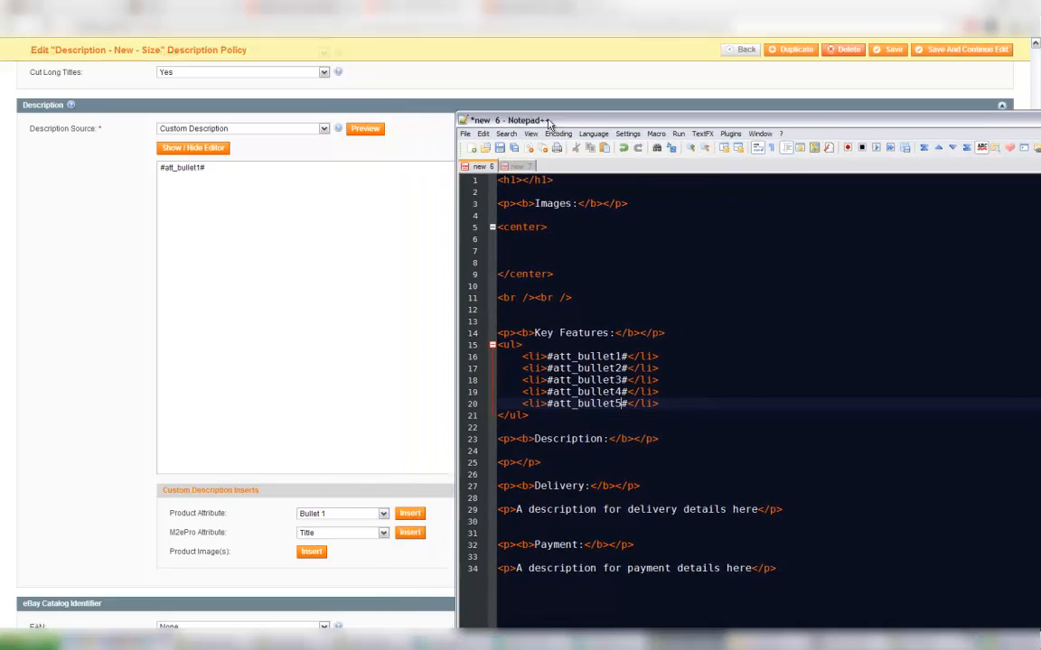
pyautogui.click(383, 513)
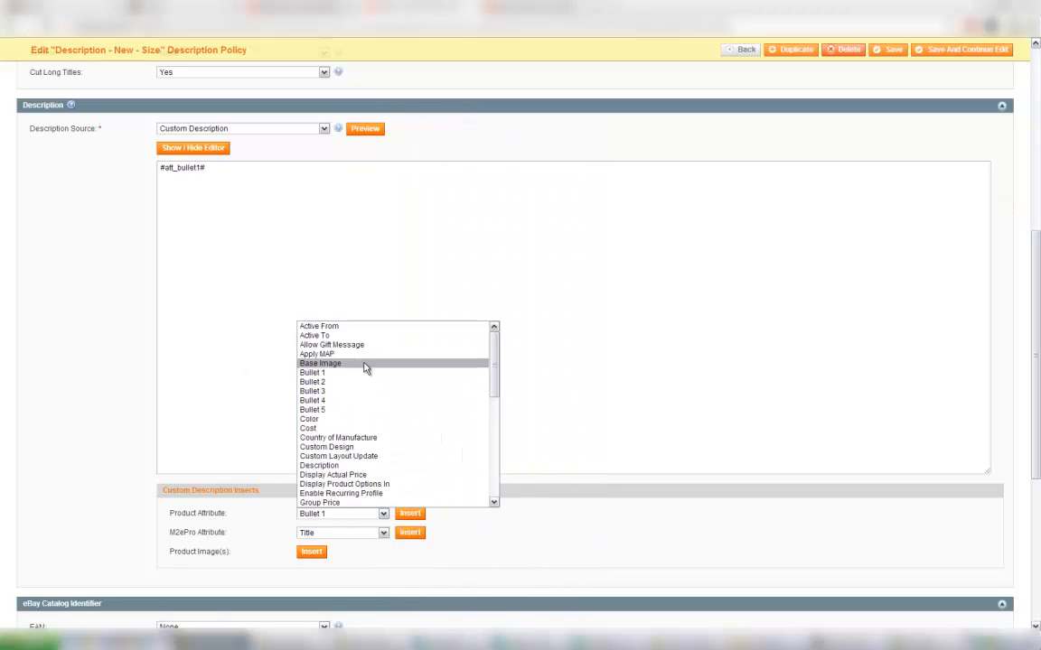
pyautogui.scroll(-3)
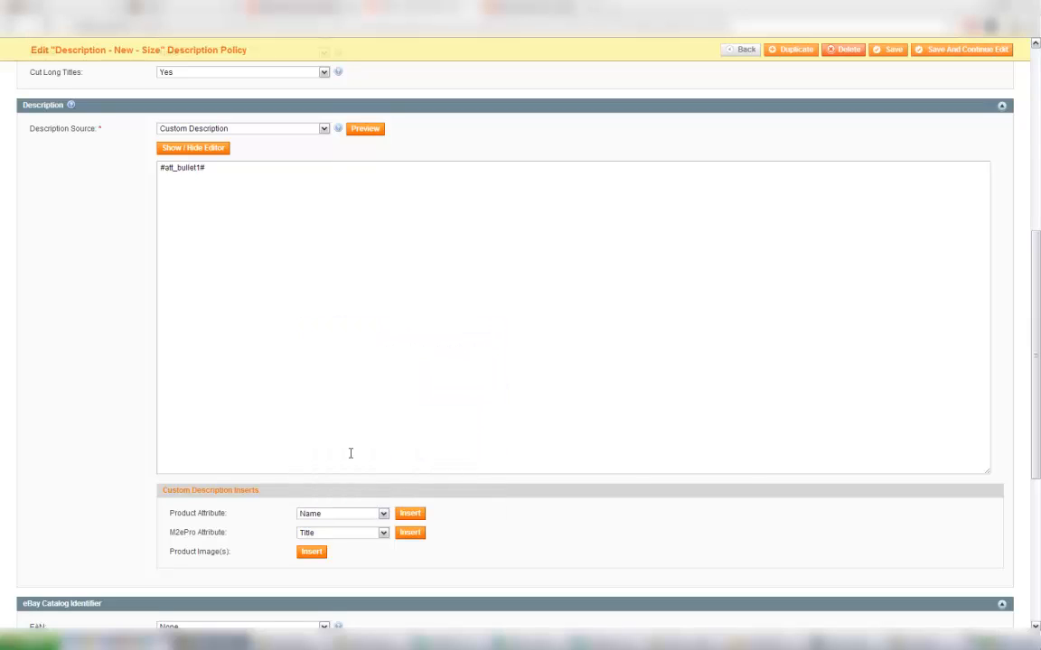
# Select the name keyword in the description and browse the M2ePro attribute list.
pyautogui.click(408, 513)
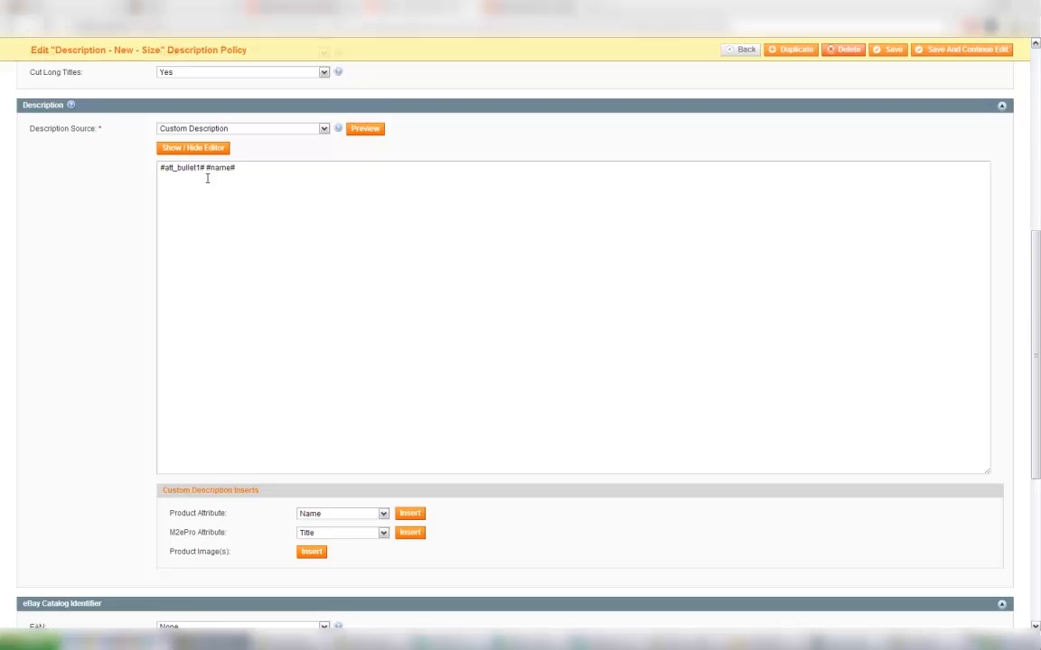
pyautogui.doubleClick(220, 166)
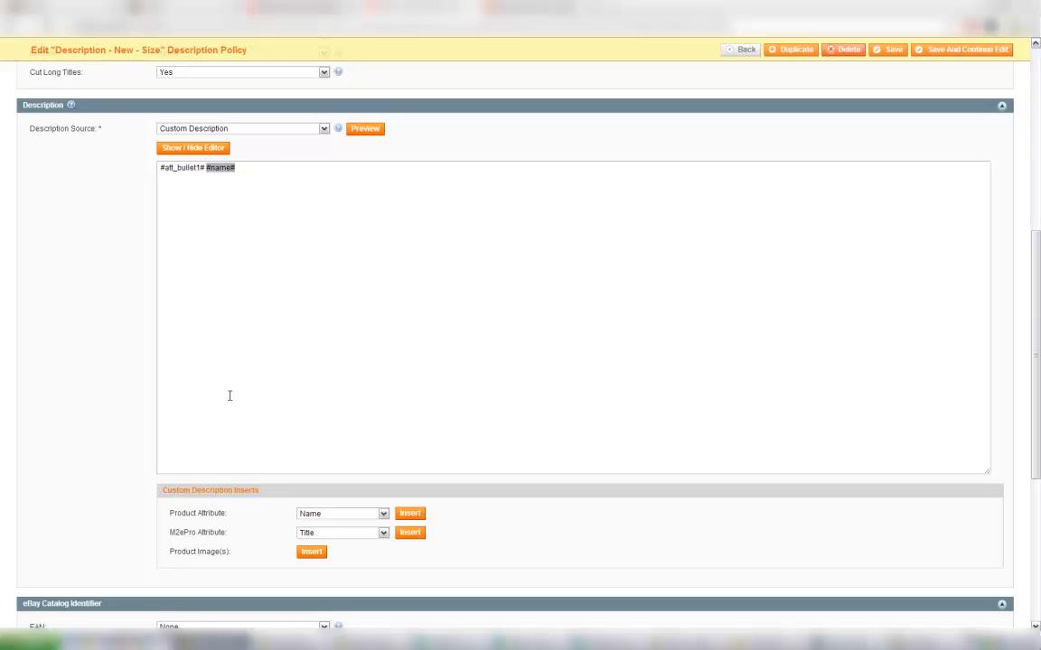
pyautogui.click(342, 533)
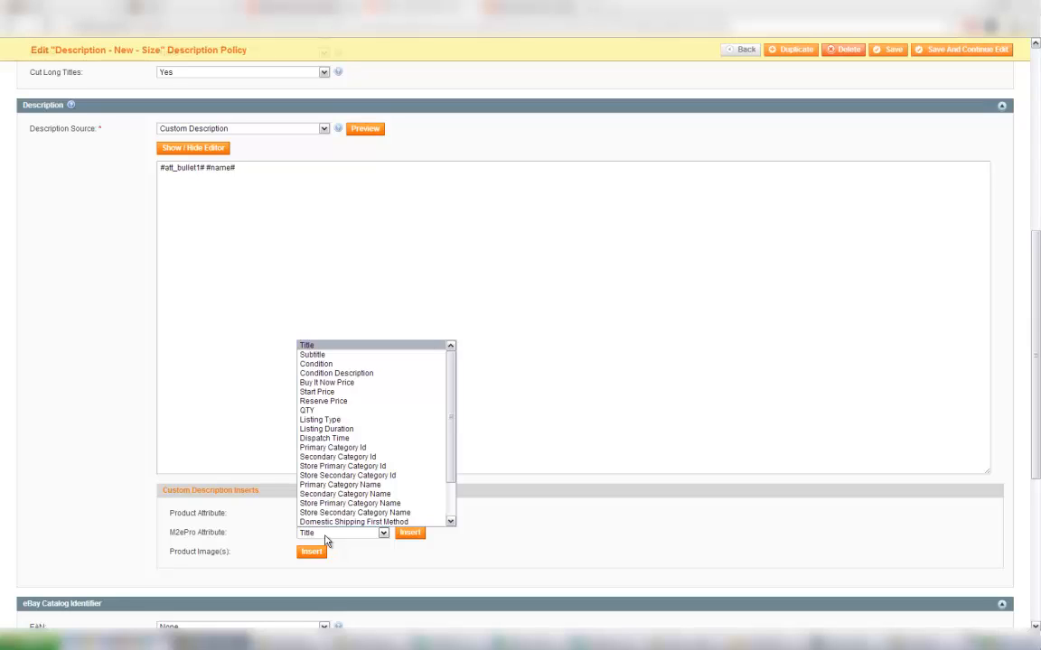
pyautogui.moveTo(322, 538)
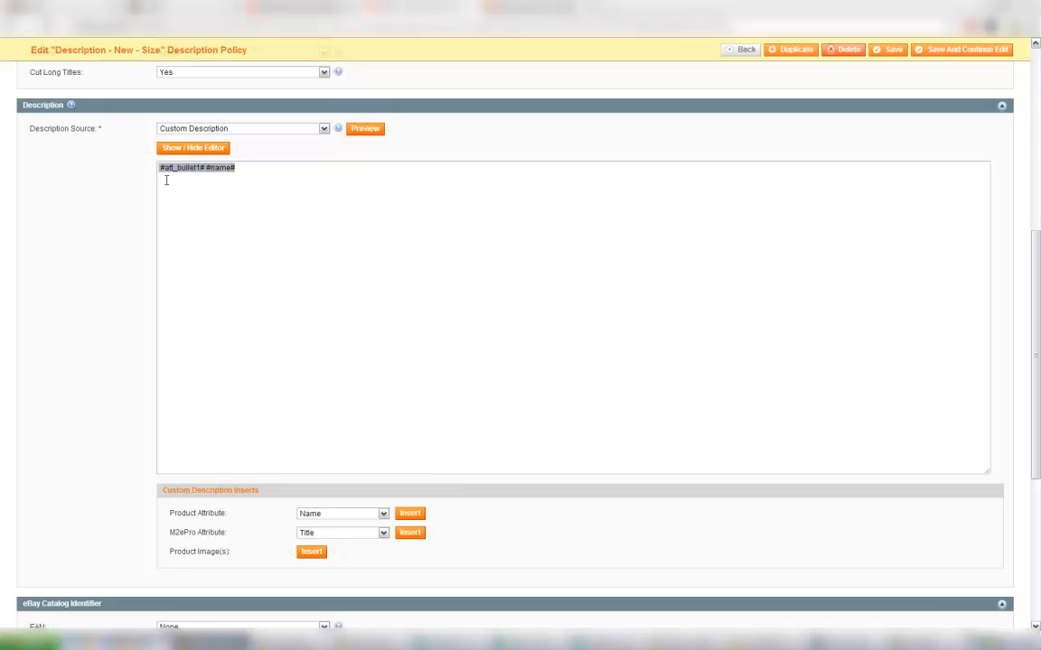
pyautogui.click(383, 531)
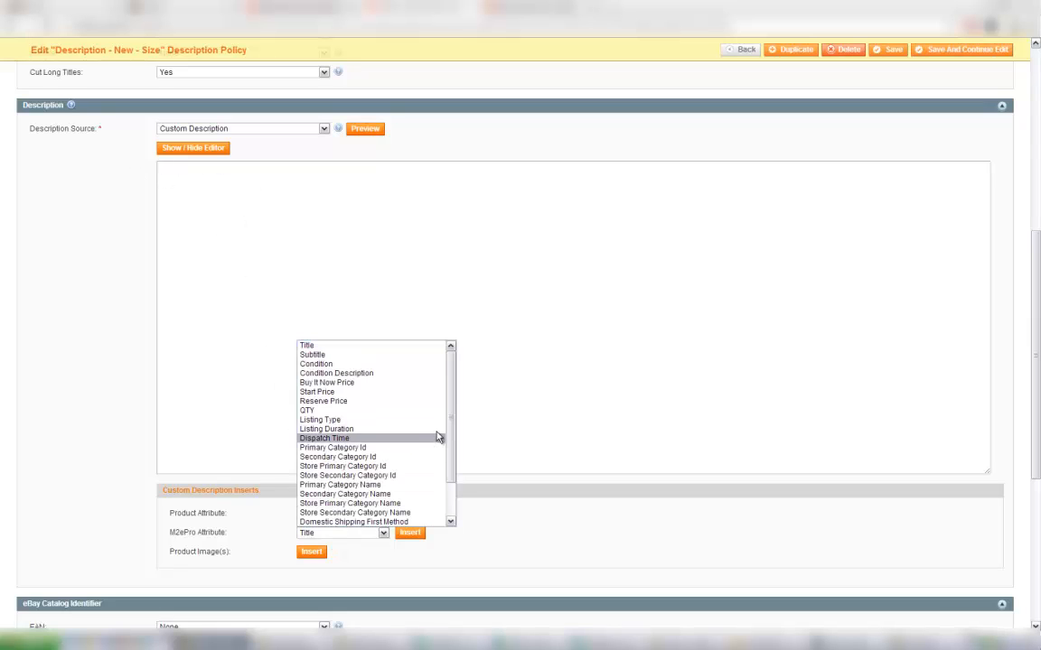
pyautogui.scroll(-3)
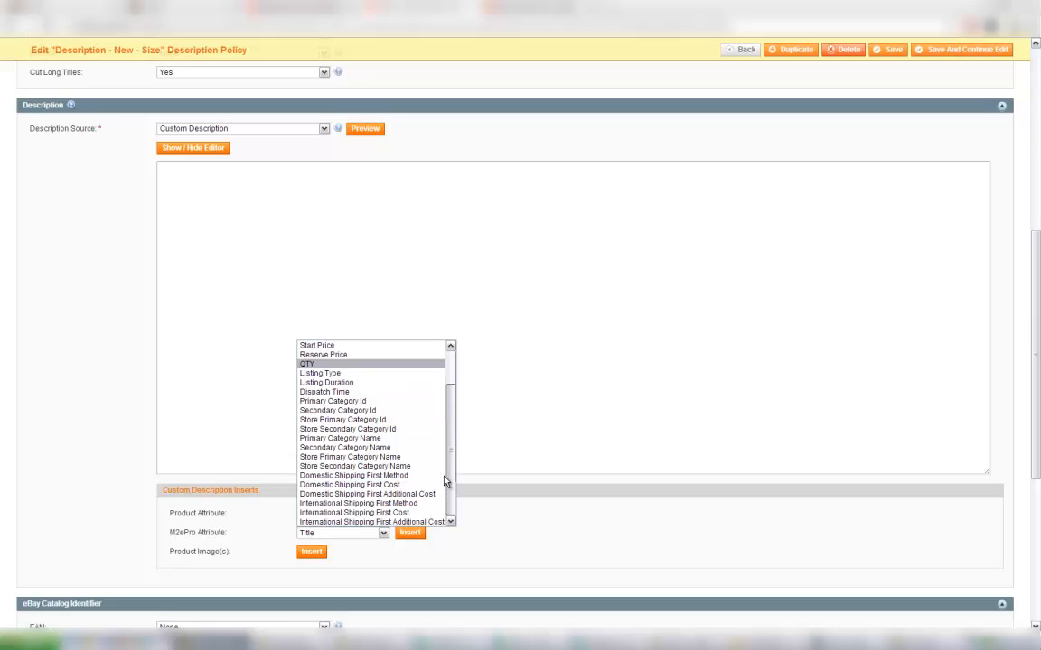
pyautogui.scroll(3)
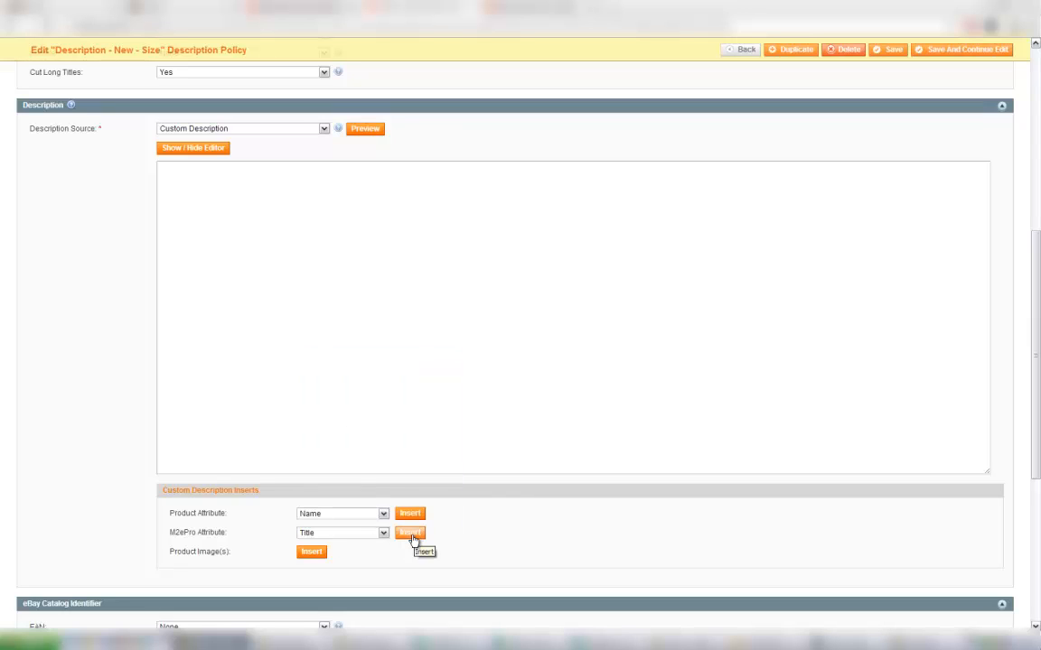
# Insert the #value[title]# title keyword into the description and template heading.
pyautogui.click(409, 531)
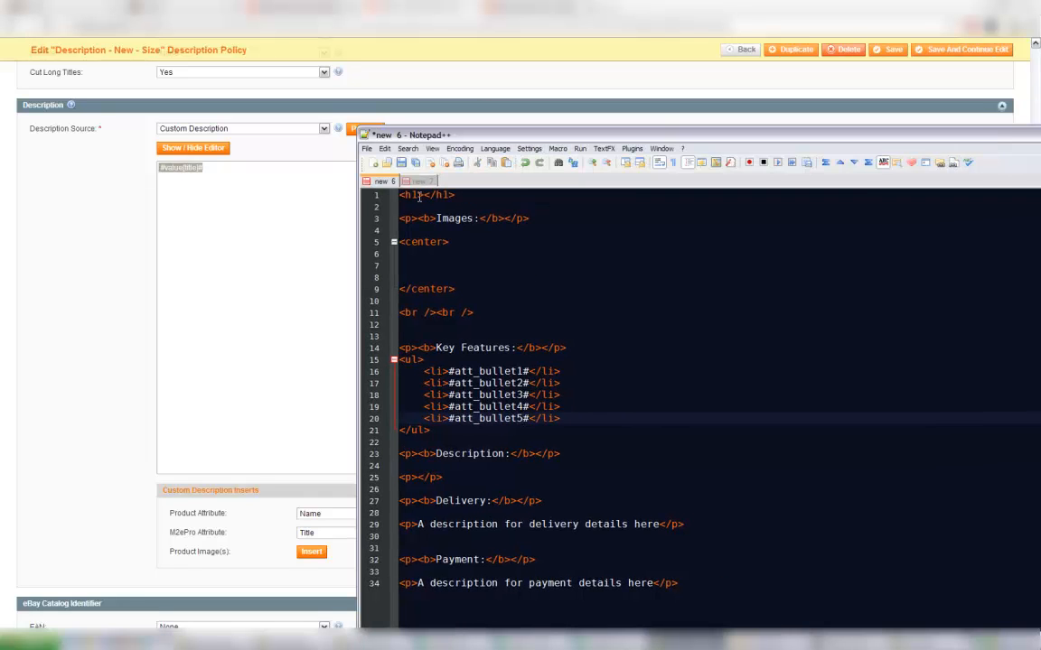
pyautogui.write('#value[title]#')
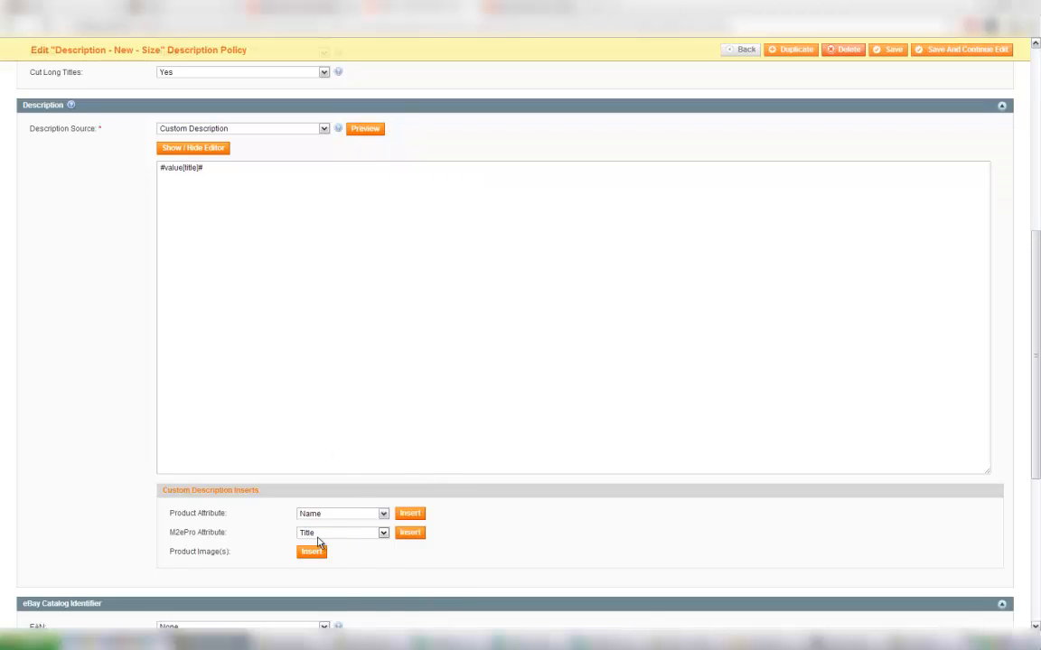
# Insert a 500-pixel custom-width horizontal Product Images gallery keyword #media_gallery[500,,,0,row,0,""]#.
pyautogui.click(311, 553)
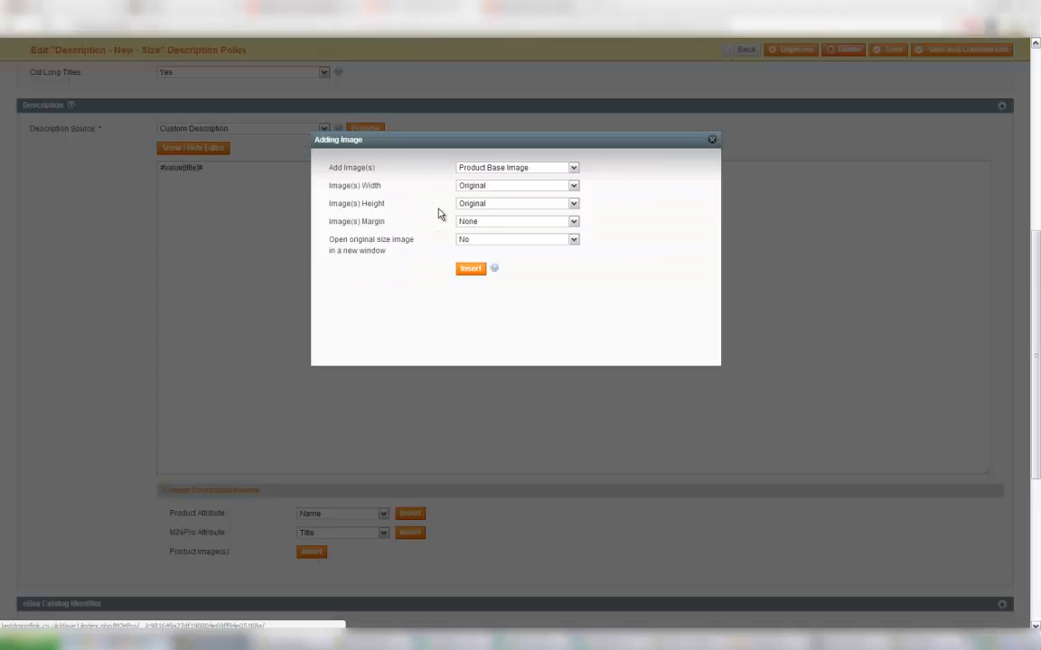
pyautogui.click(517, 166)
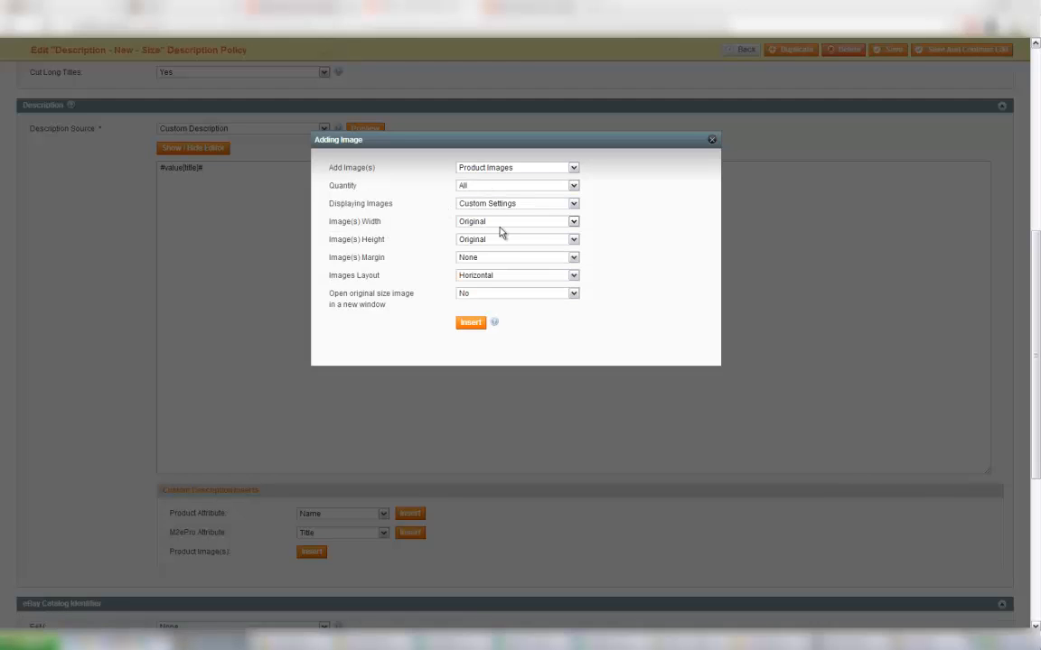
pyautogui.click(573, 221)
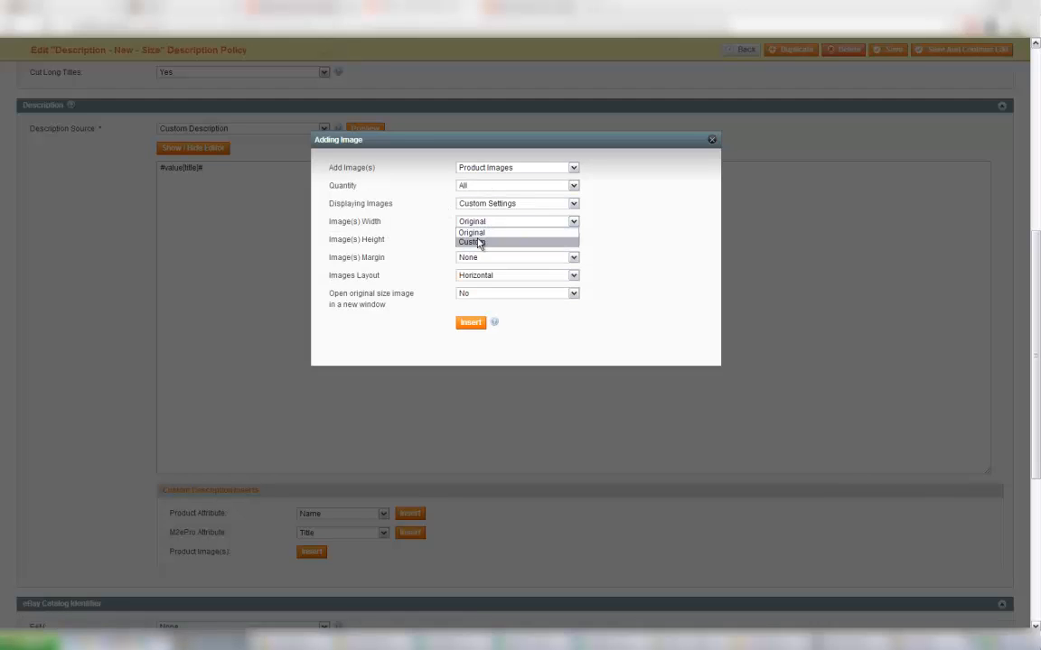
pyautogui.click(470, 242)
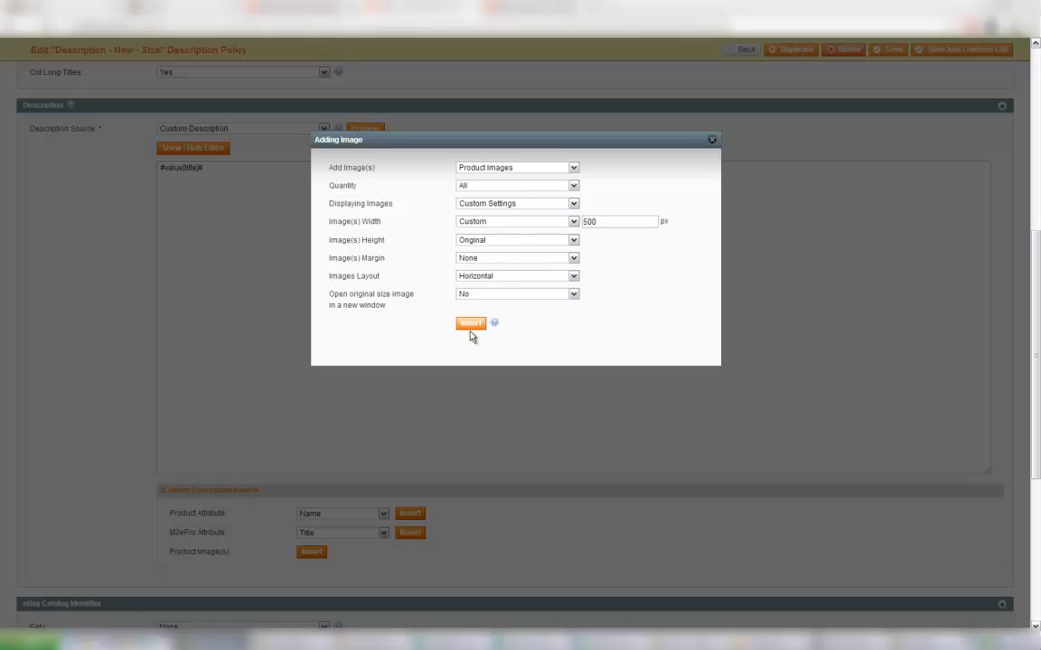
pyautogui.click(469, 324)
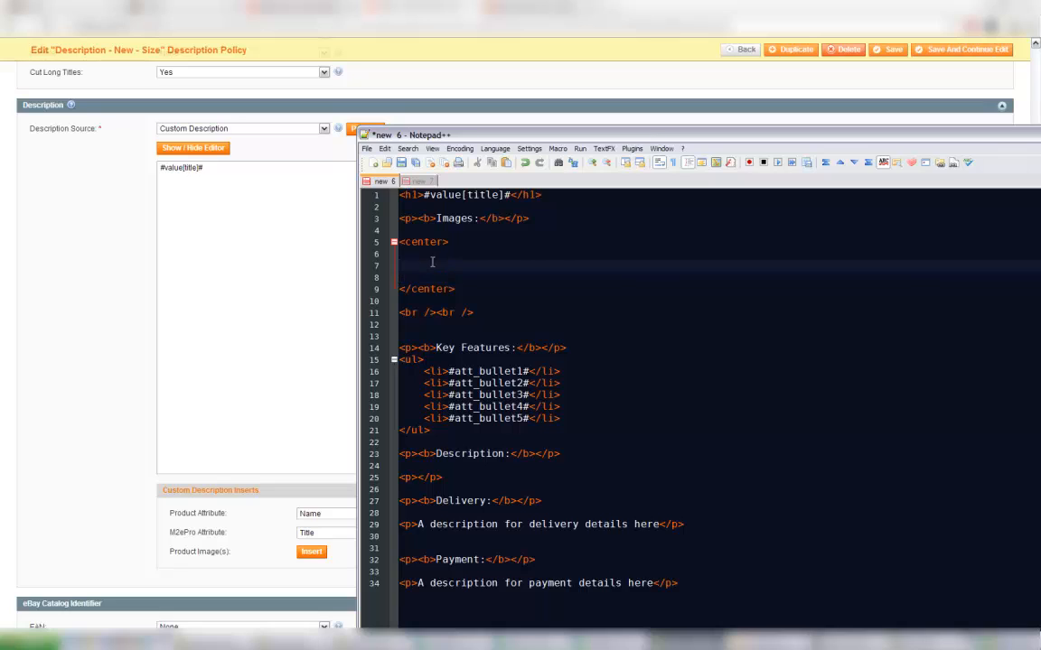
pyautogui.write('#media_gallery[500,,,0,row,0,""]#')
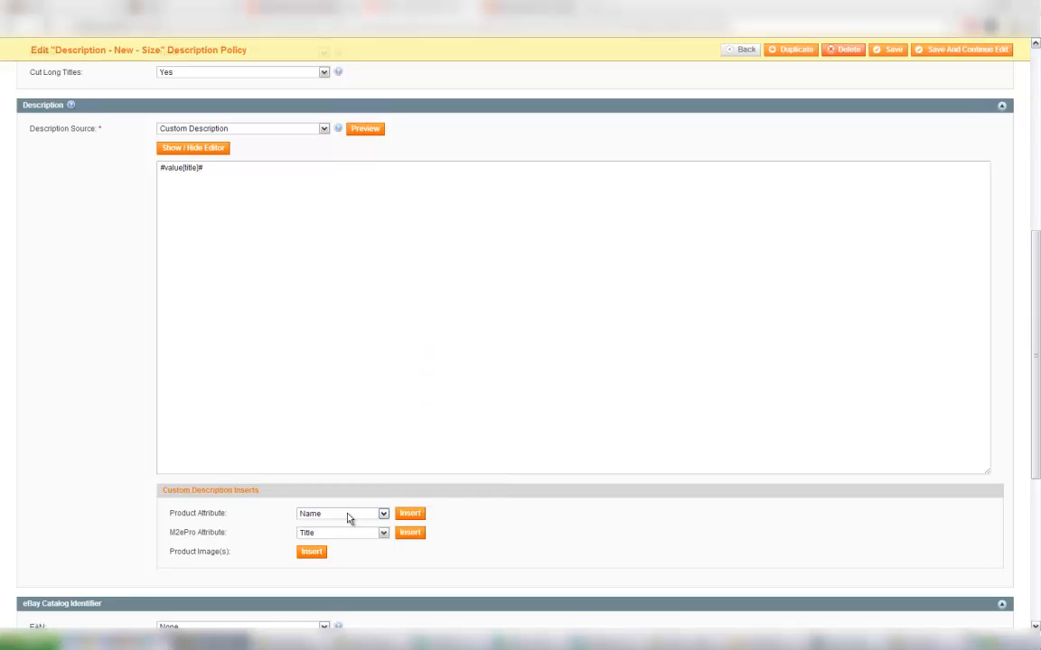
# Paste the full HTML template with title, gallery and bullet keywords into the description.
pyautogui.click(408, 513)
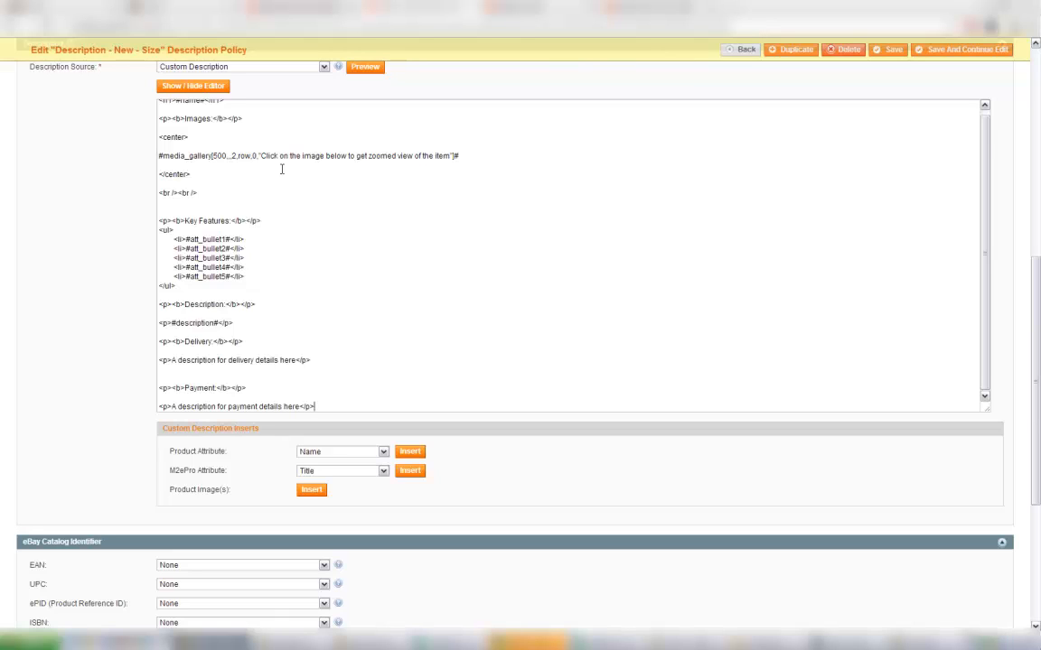
pyautogui.scroll(3)
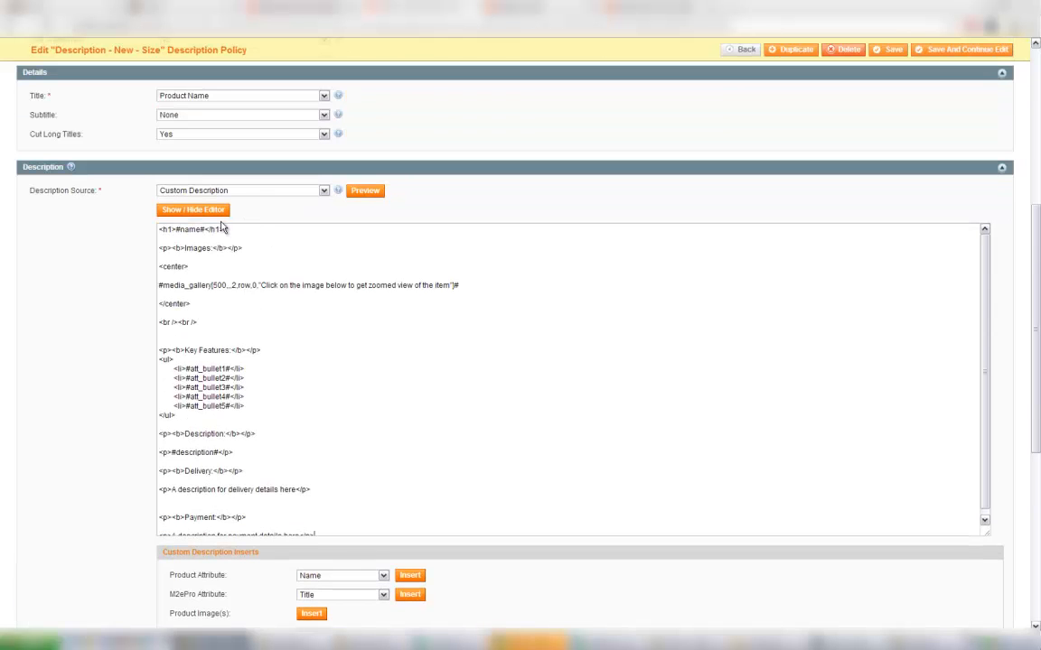
pyautogui.moveTo(350, 206)
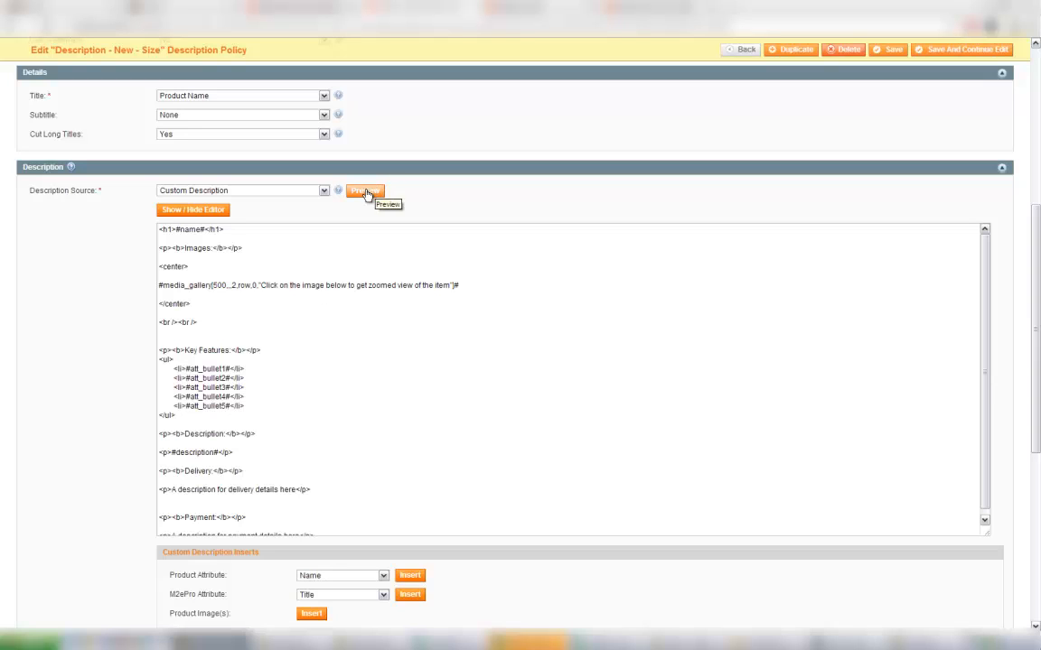
pyautogui.moveTo(369, 208)
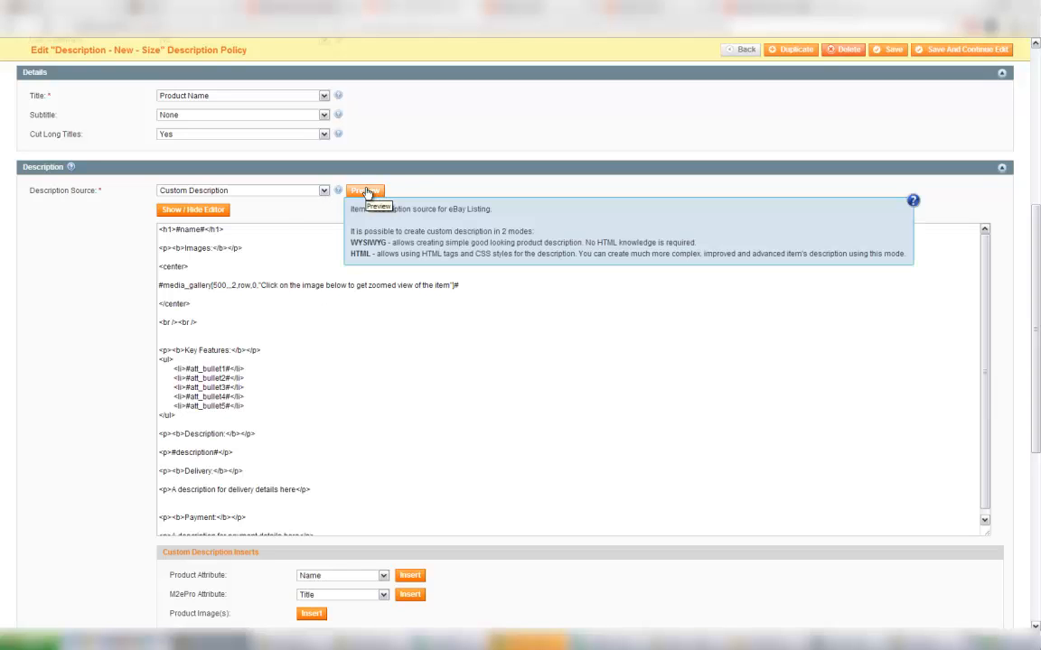
# Preview the description for product ID 6, Bright Starts Activity Balls.
pyautogui.click(365, 191)
pyautogui.write('6')
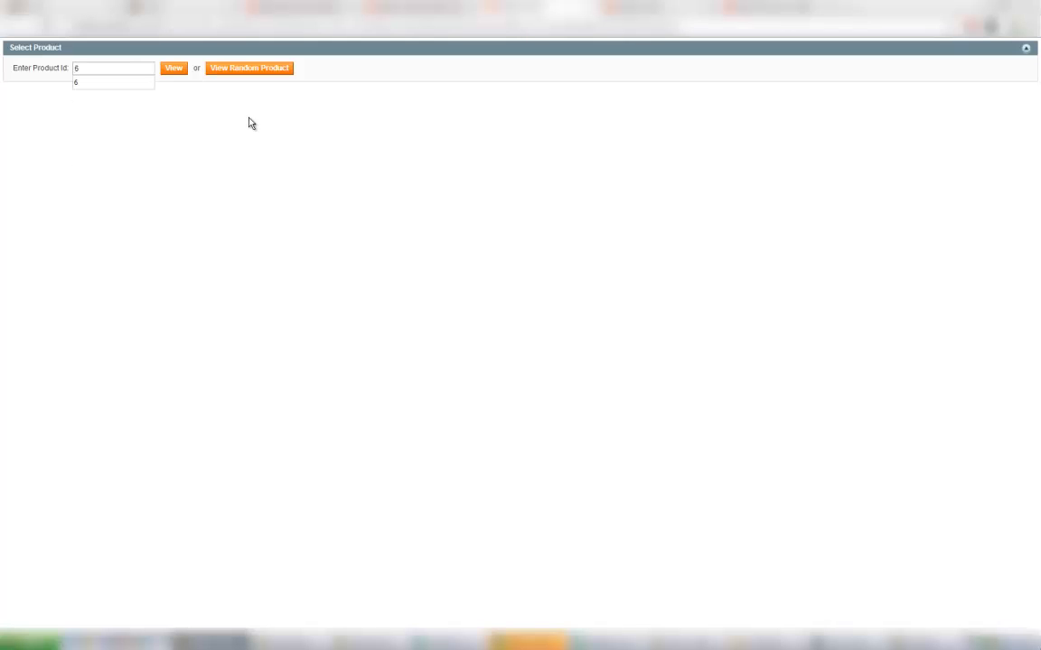
pyautogui.click(174, 69)
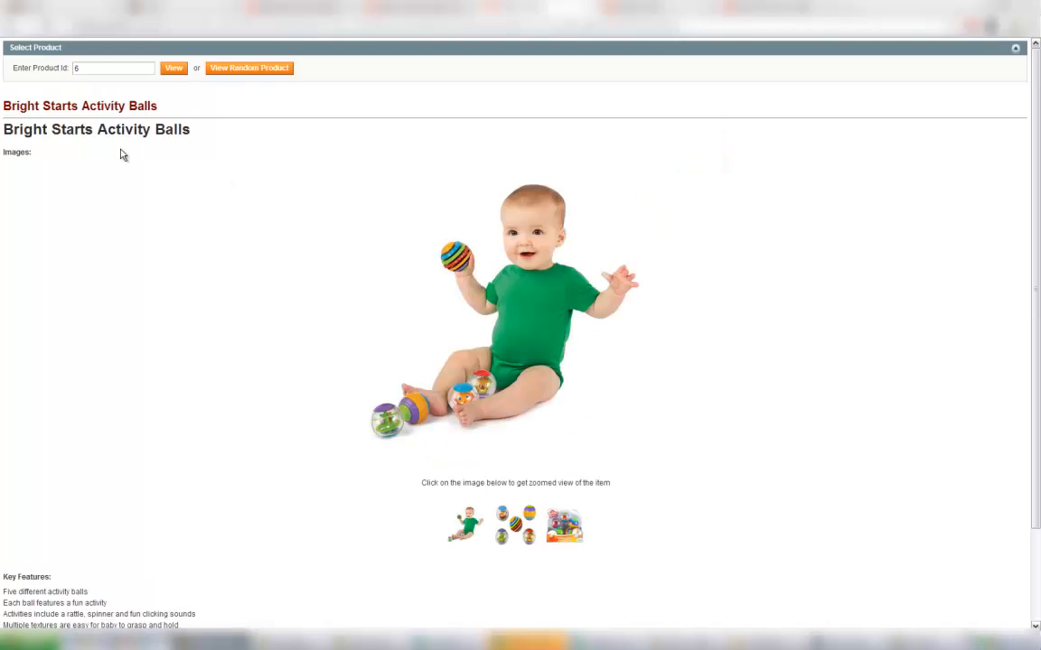
# View the second gallery image and packaging photo large, then review the full listing.
pyautogui.click(513, 528)
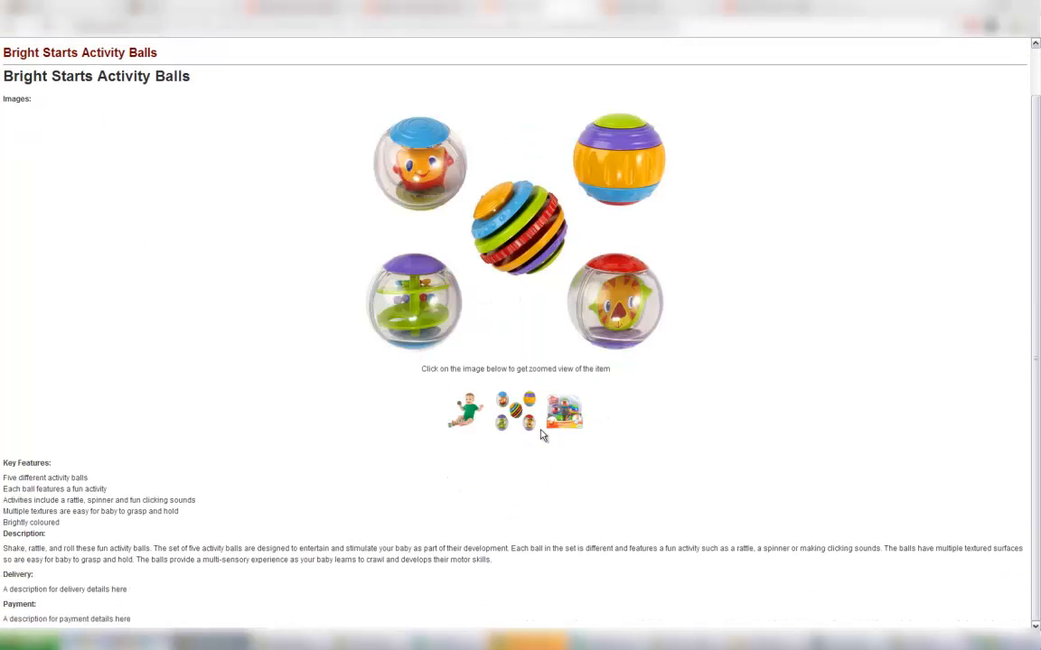
pyautogui.click(562, 412)
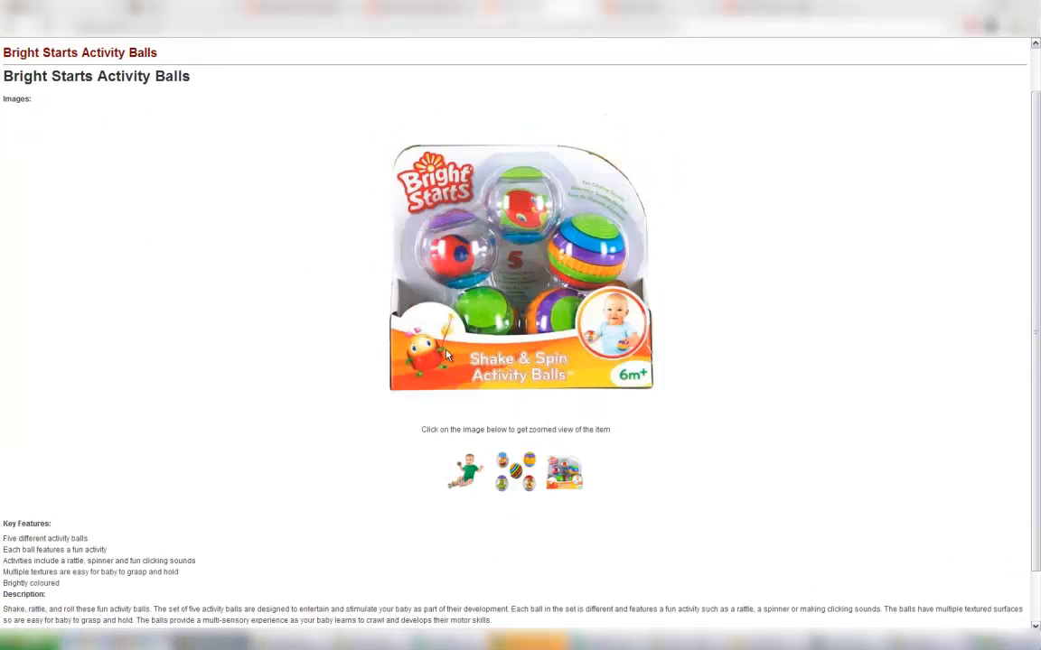
pyautogui.scroll(-3)
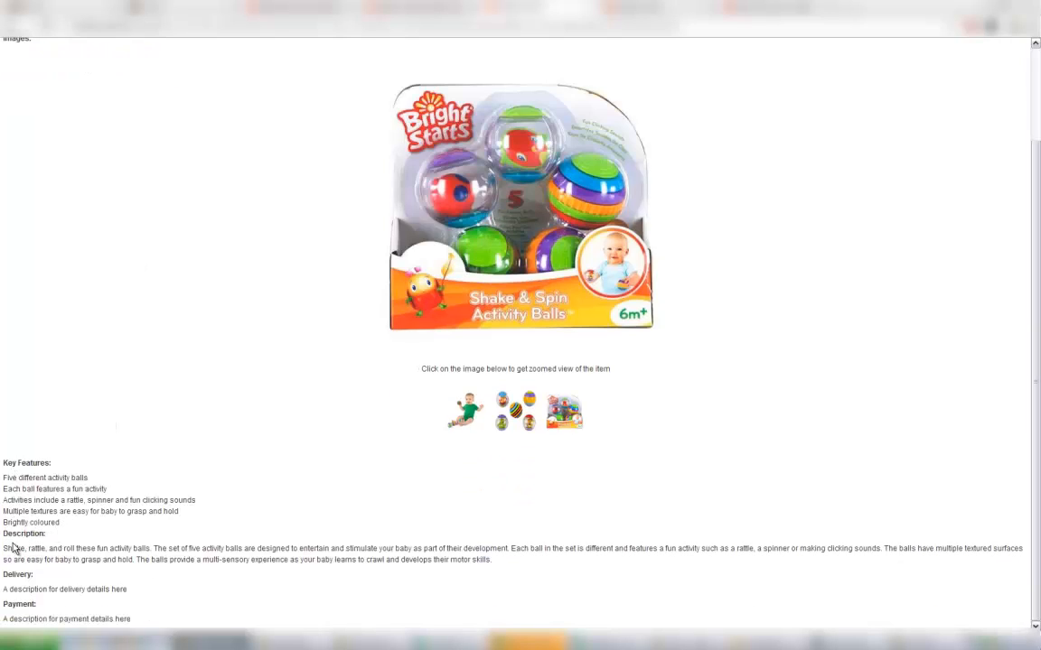
pyautogui.moveTo(151, 624)
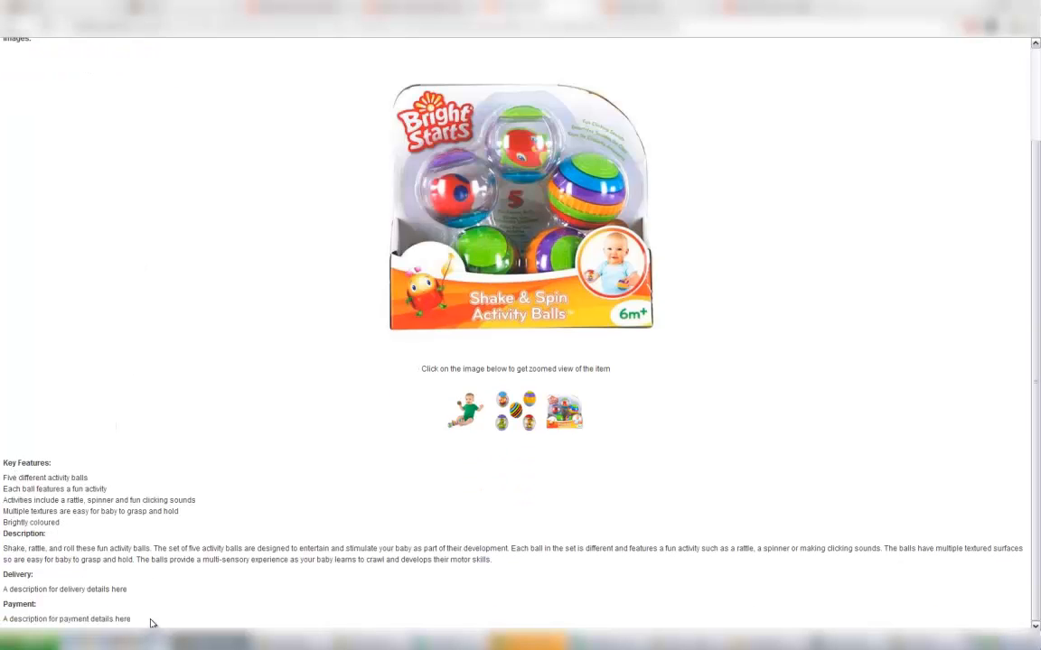
pyautogui.scroll(3)
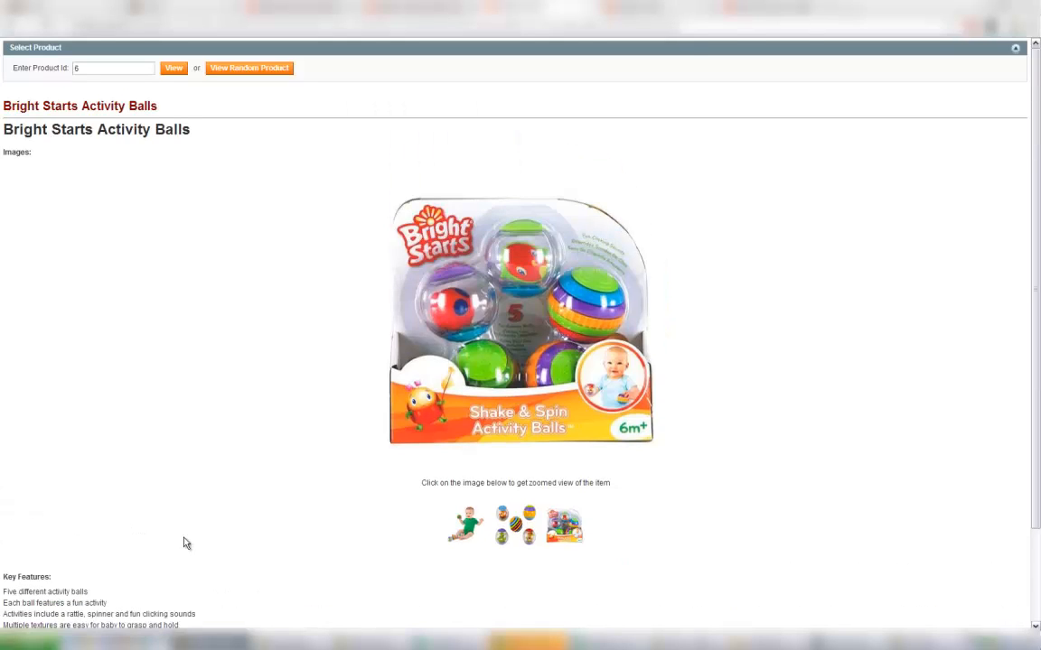